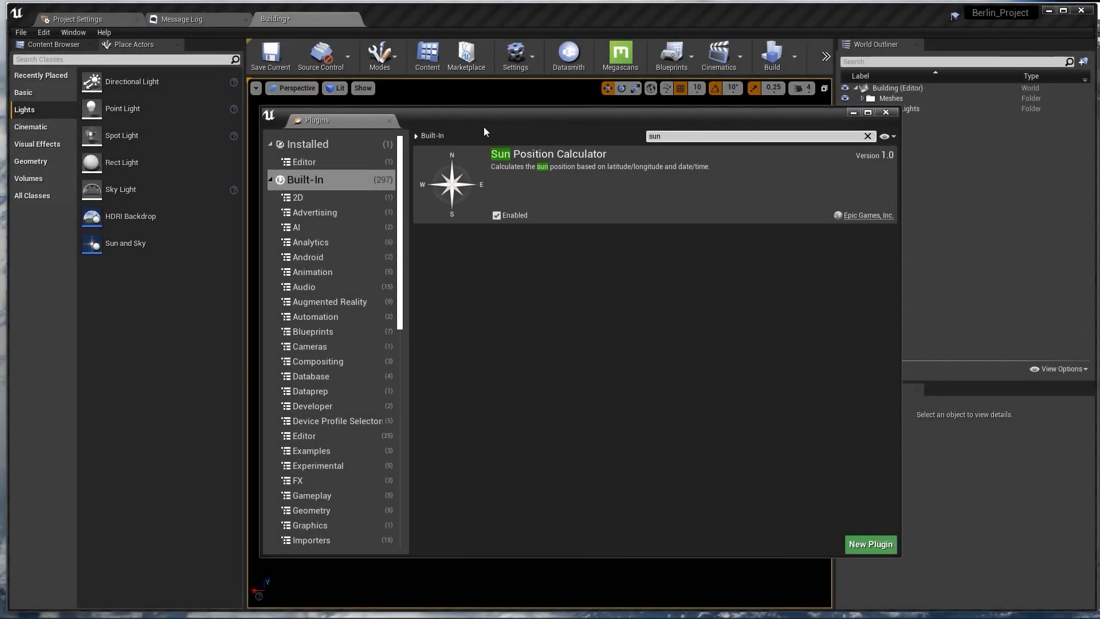
mouse_move(432, 197)
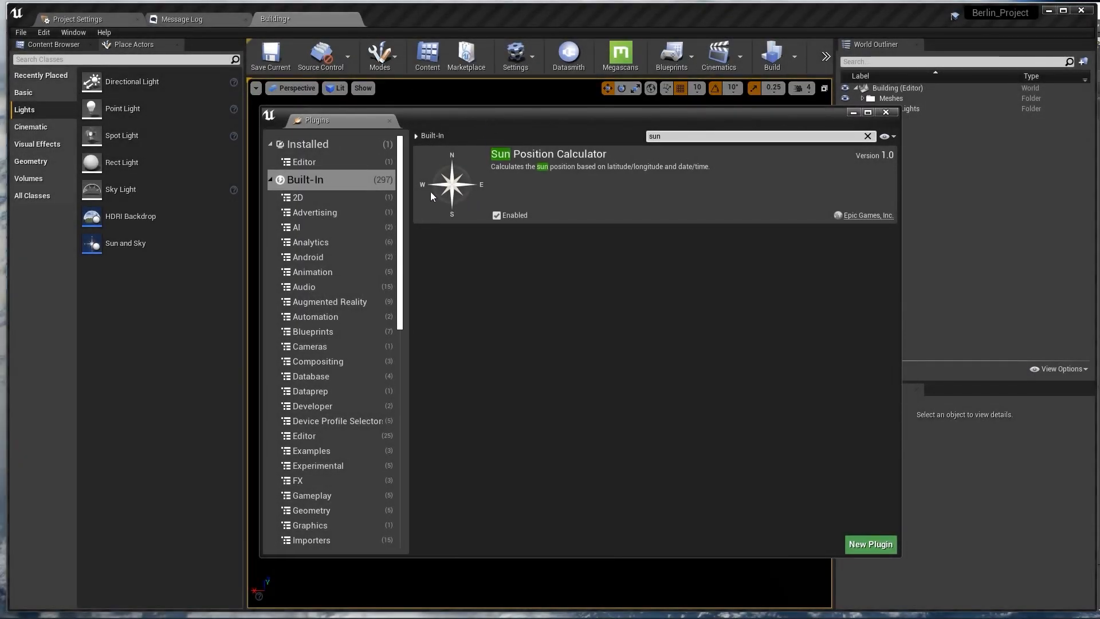
- Confirm the Sun Position Calculator plugin is enabled and dismiss the Plugins window
click(514, 57)
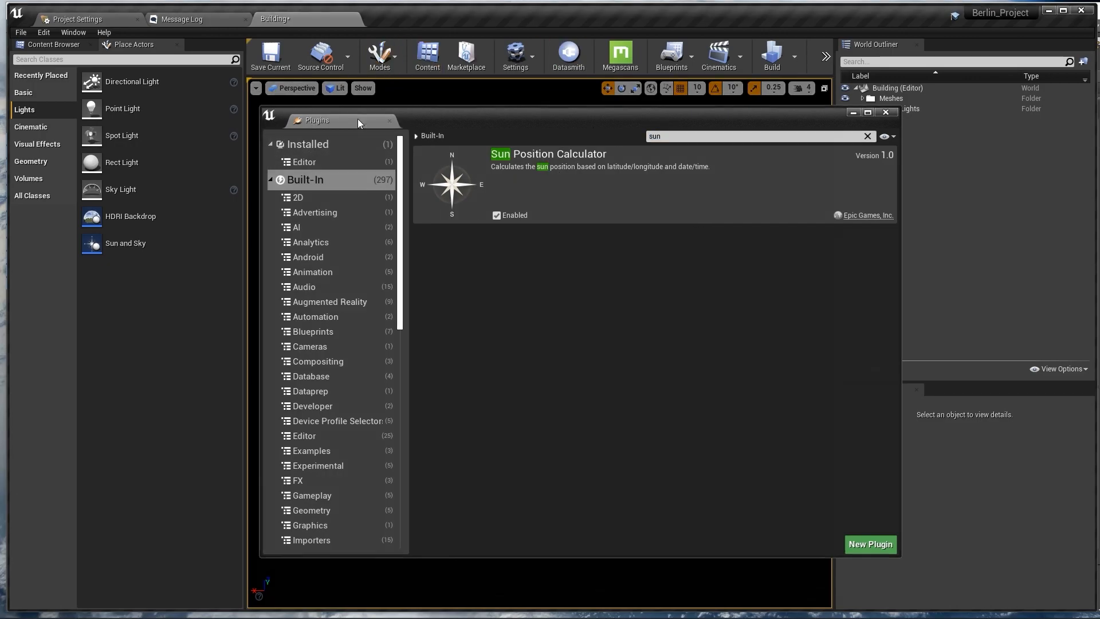
click(885, 111)
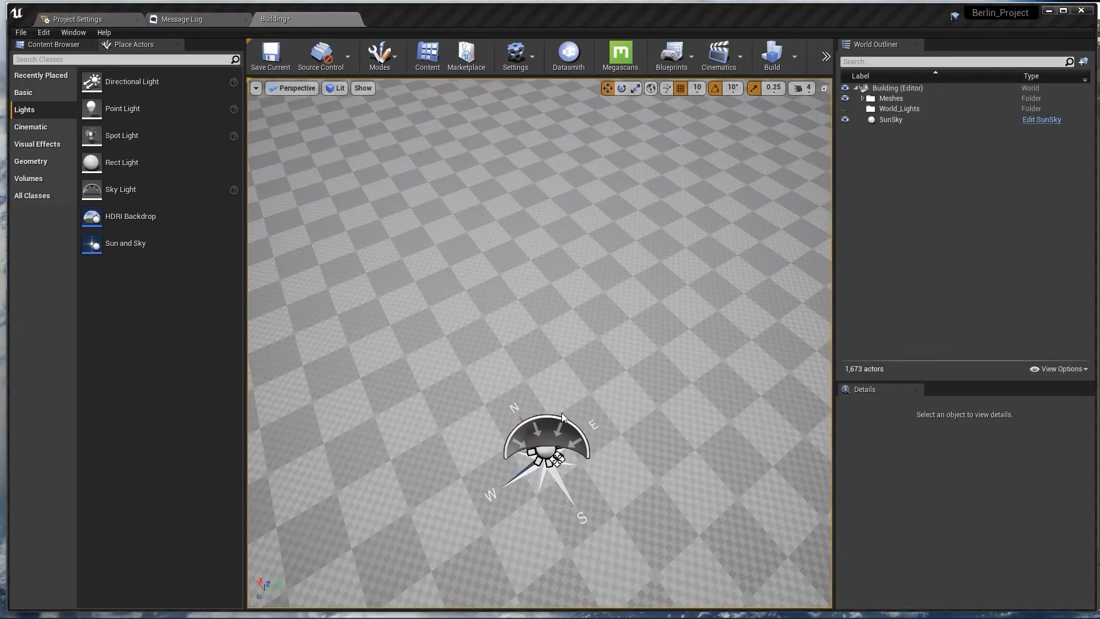
- Look up Berlin's coordinates (52.520008, 13.404954) via Google and latlong.net
key(alt+tab)
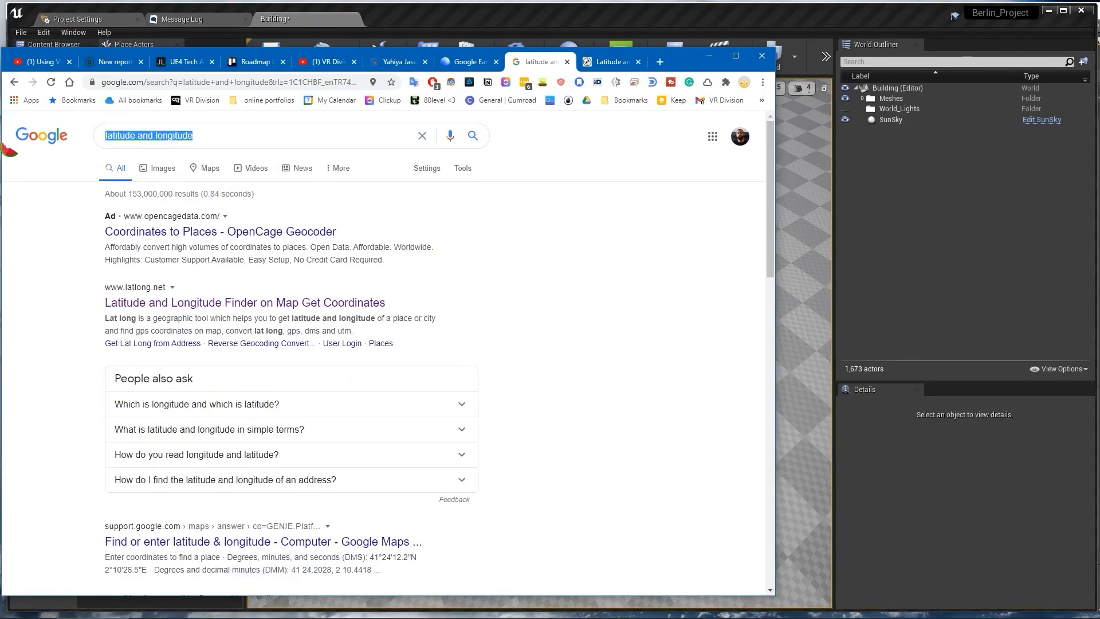
text(berlin sun)
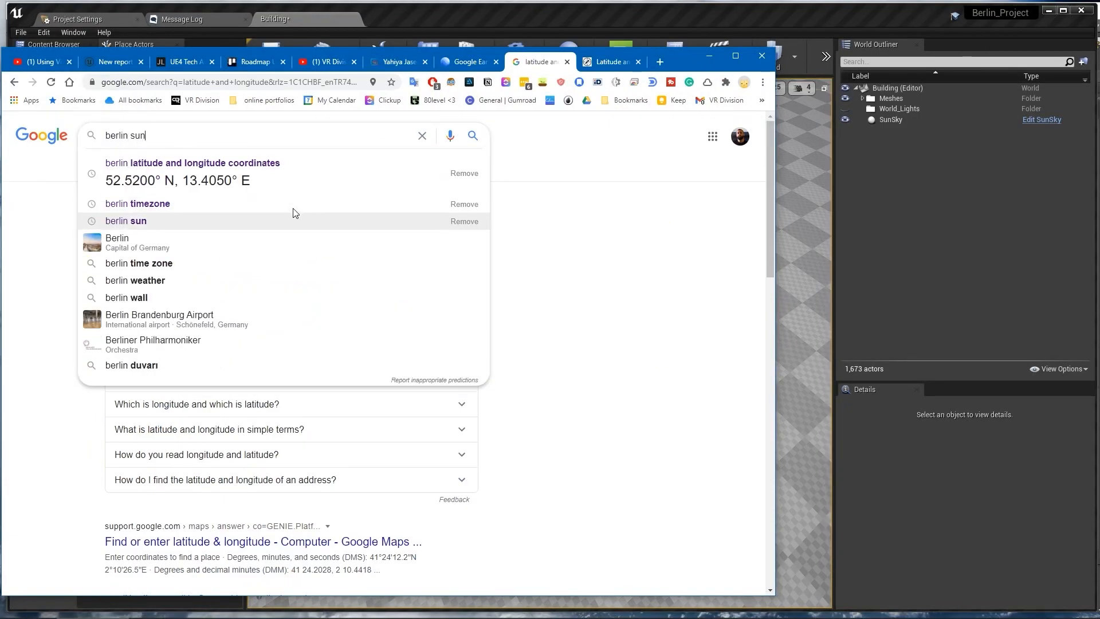
click(198, 162)
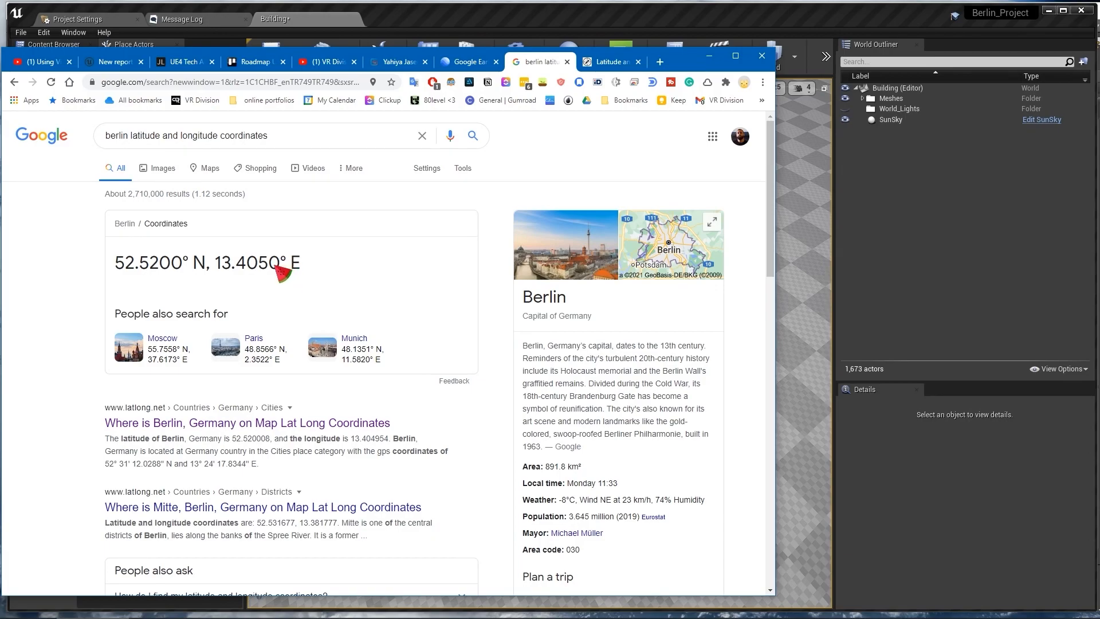
scroll(down, 3)
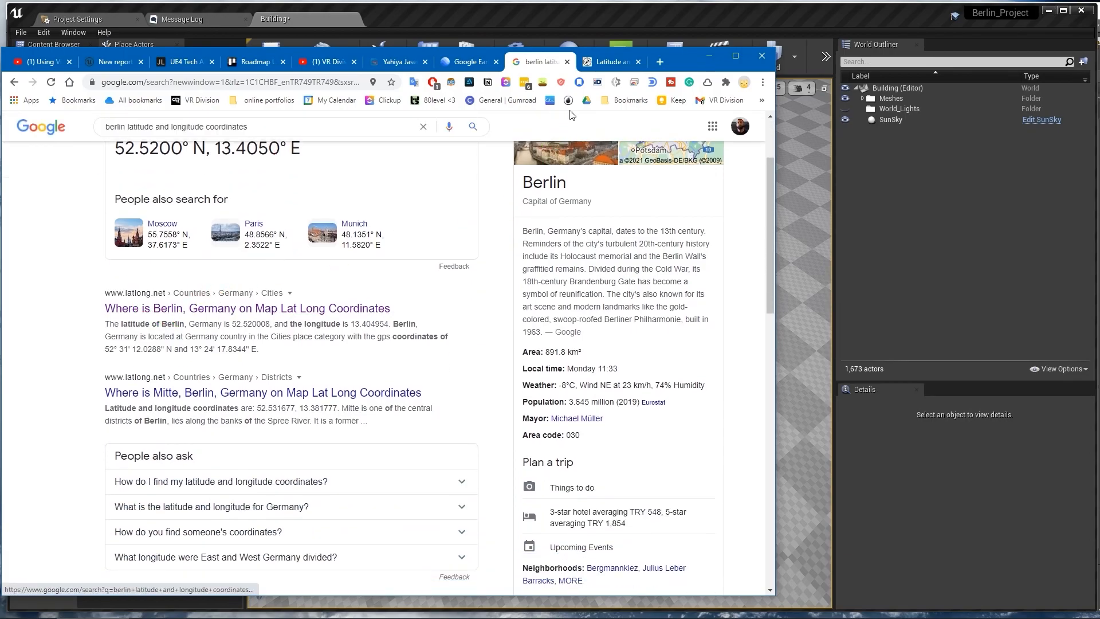
click(607, 62)
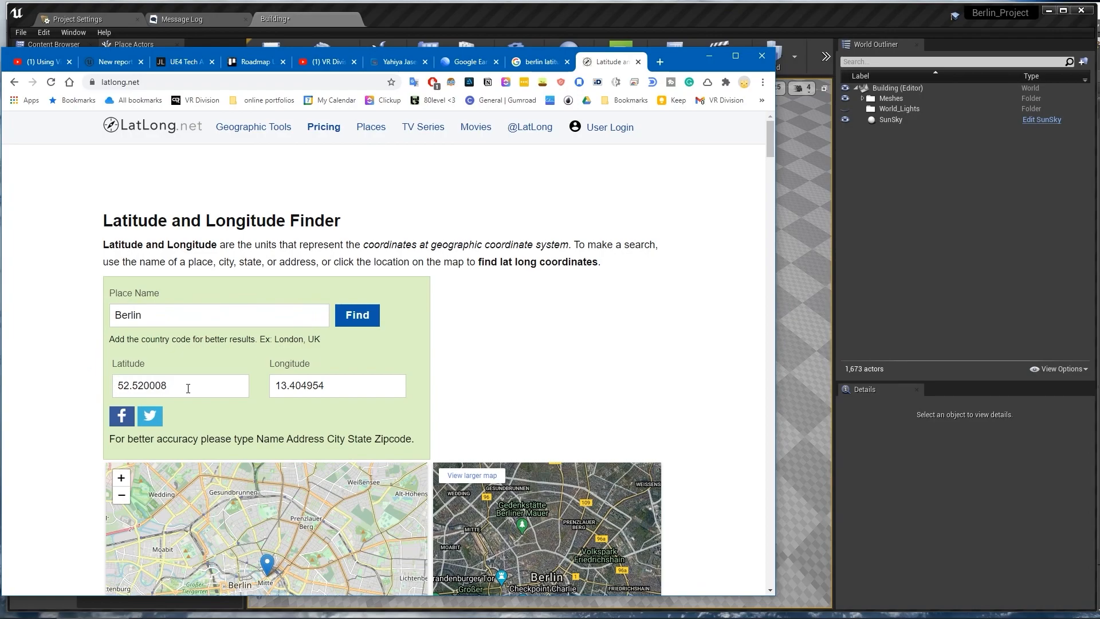
scroll(down, 3)
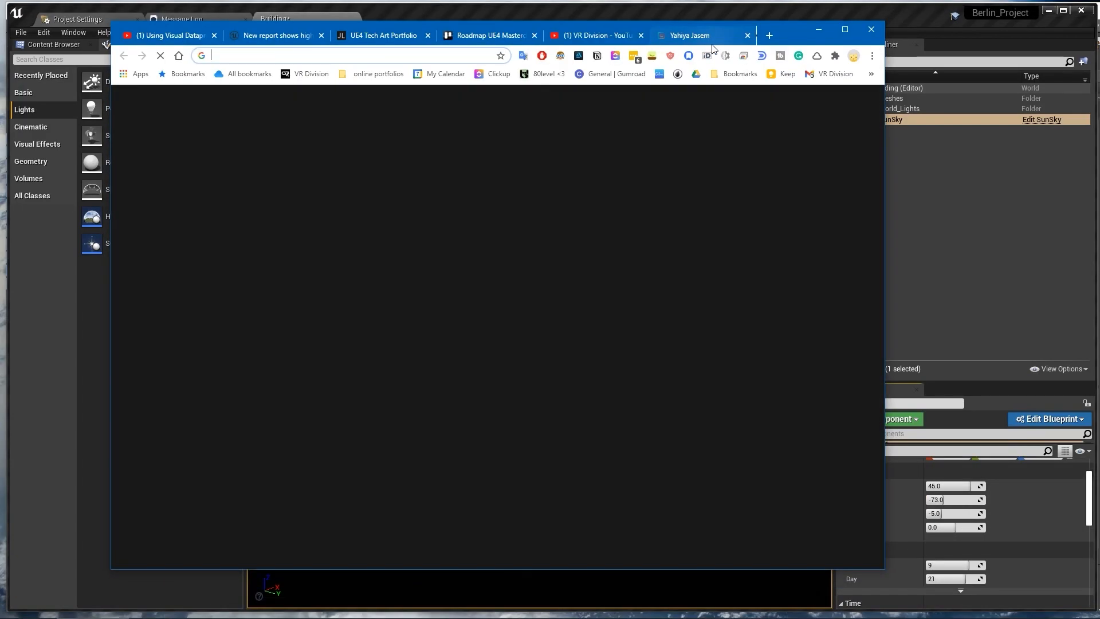
- Fly Google Earth to Berlin and orbit the 3D view around the PORR building by the memorial
click(768, 36)
text(b)
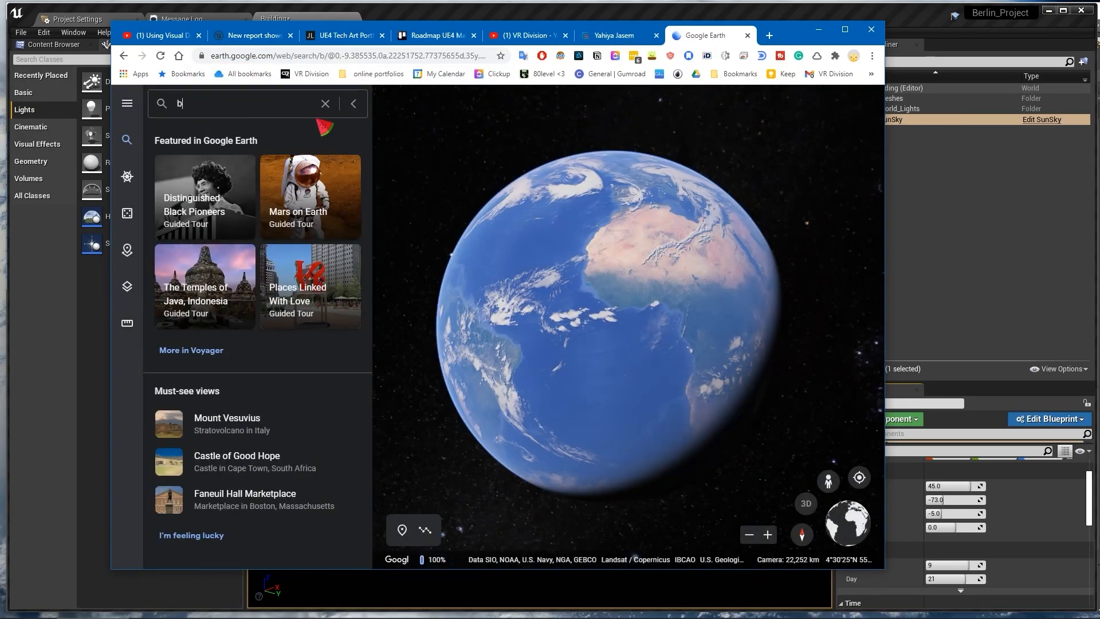
text(erlin)
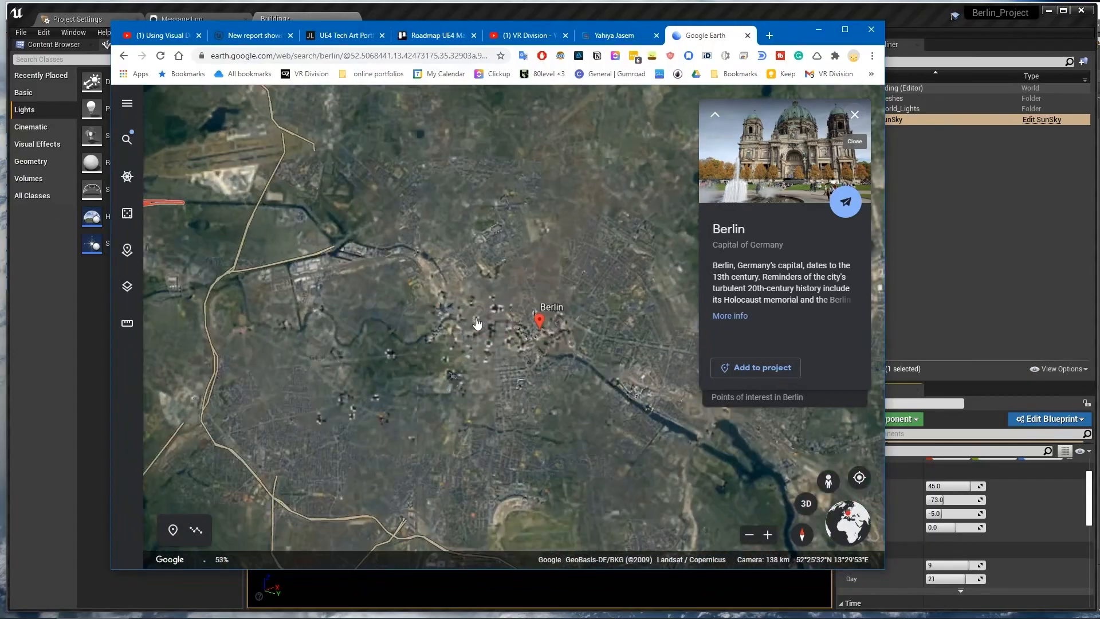
scroll(down, 3)
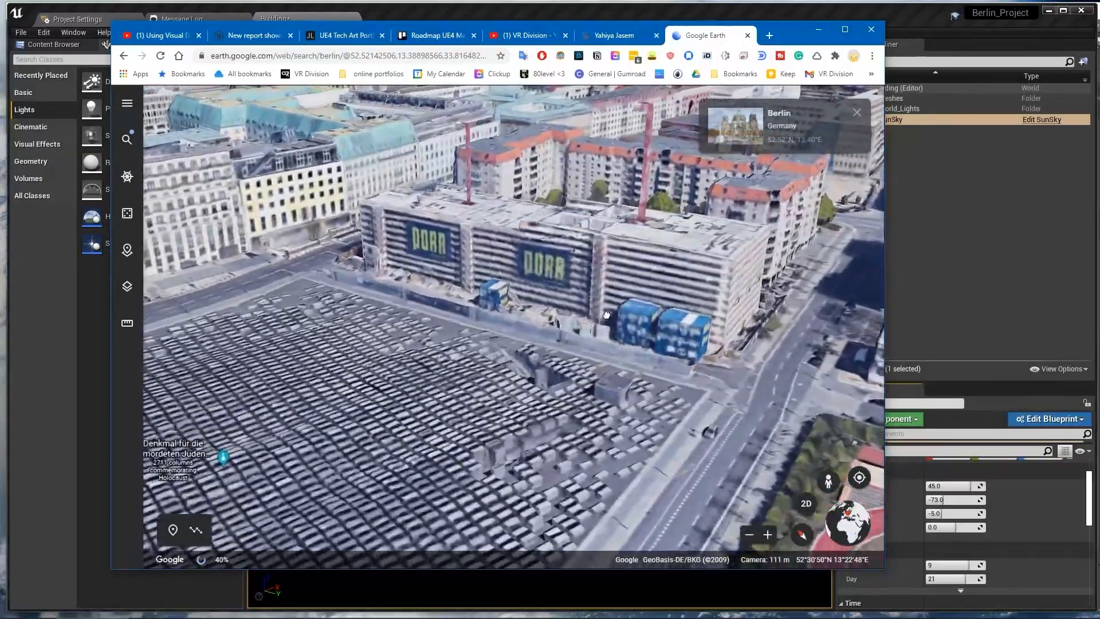
drag(607, 314, 465, 332)
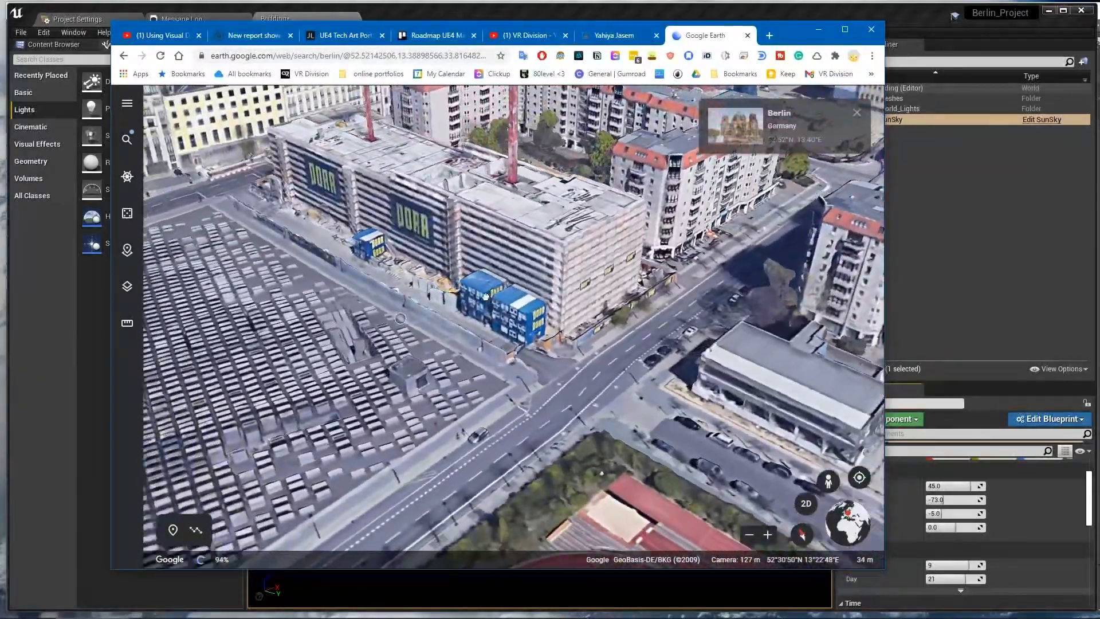
click(827, 481)
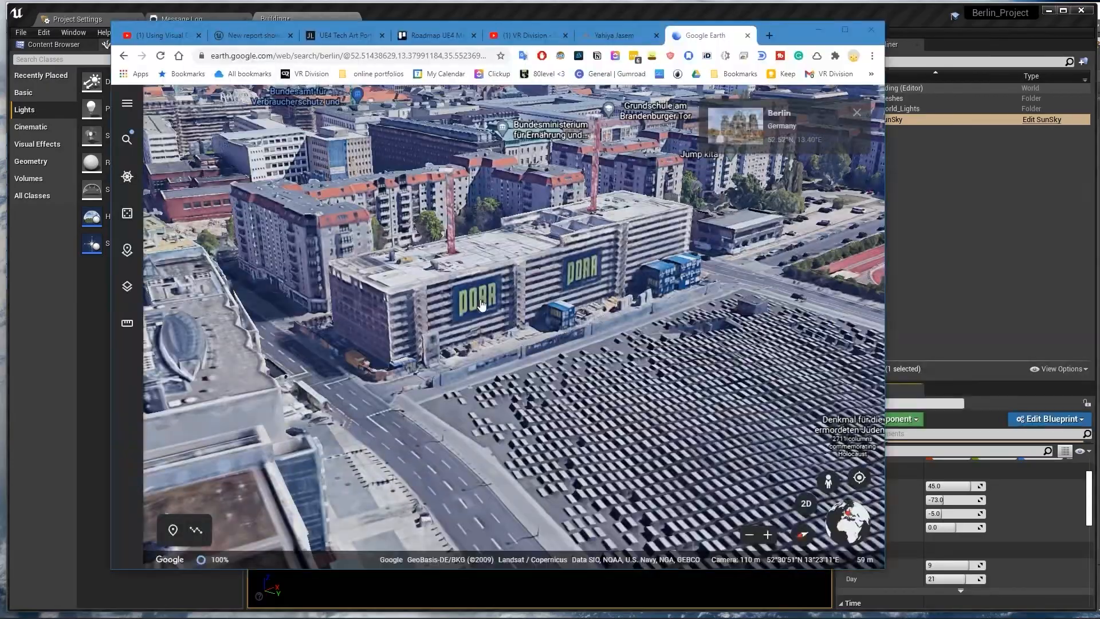
- Tilt and pan over the Holocaust memorial's grid of concrete slabs from above
drag(482, 304, 461, 331)
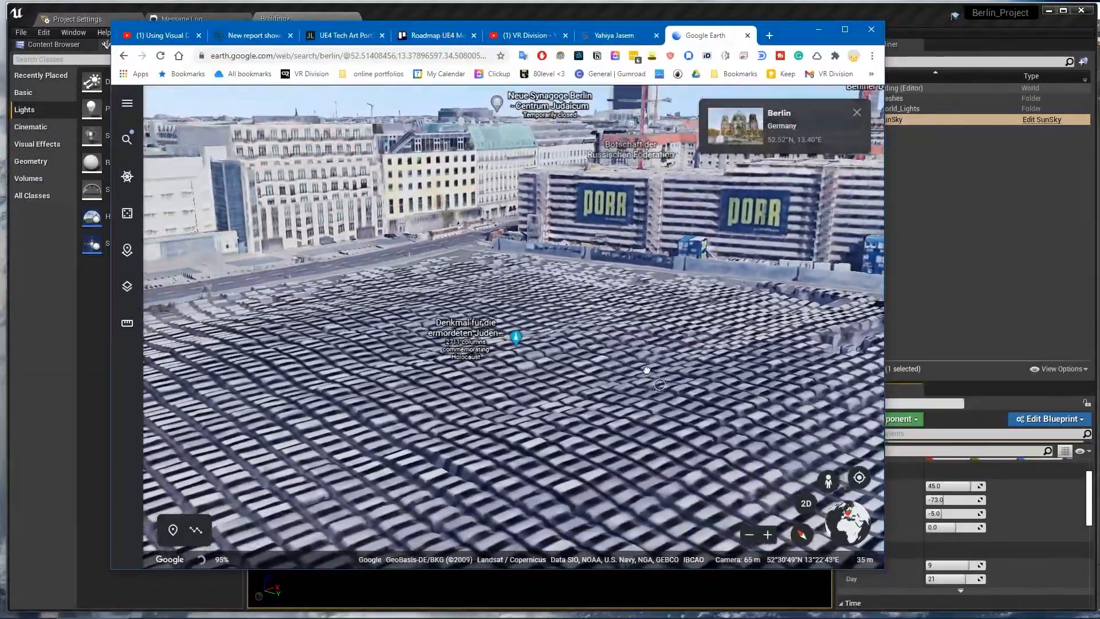
drag(645, 370, 551, 303)
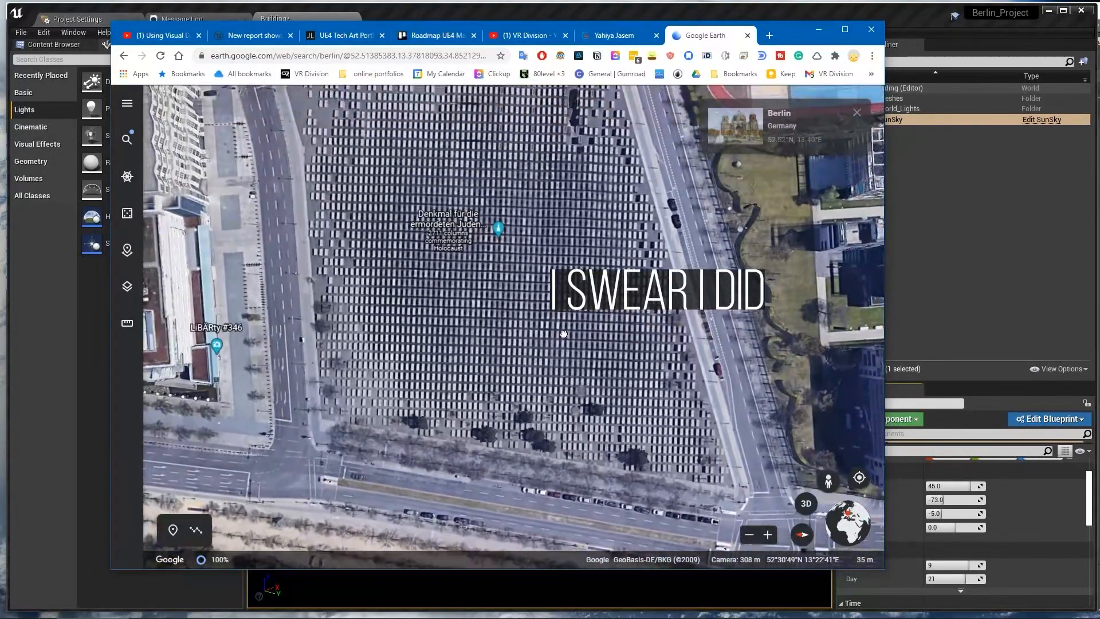
drag(563, 333, 587, 376)
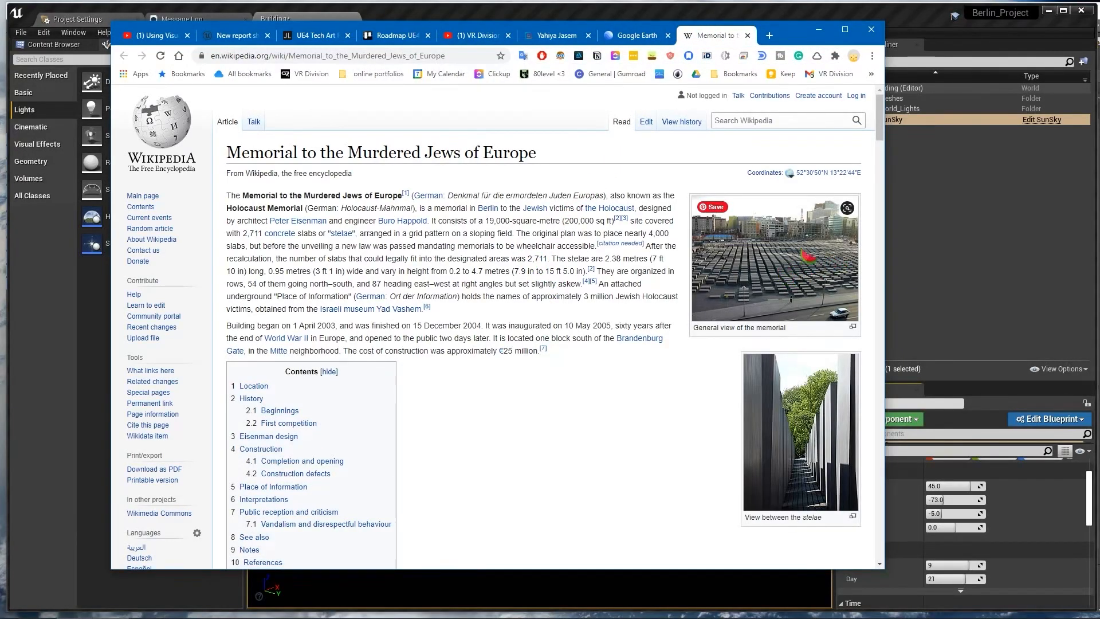
- Enlarge Wikipedia's general-view photo of the memorial, then leave it
click(773, 258)
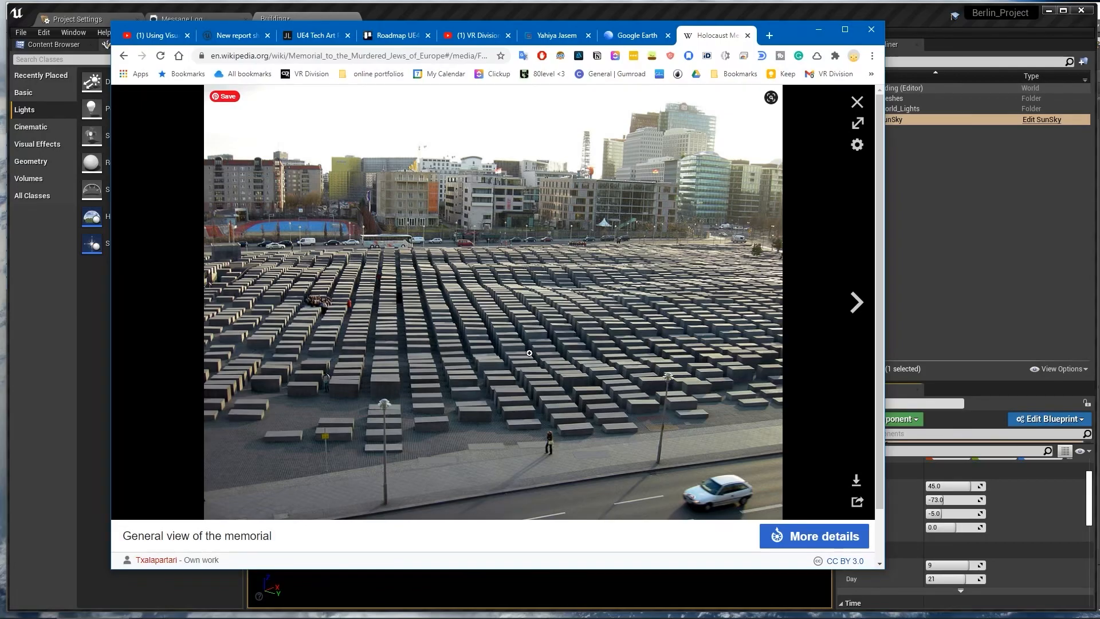
click(856, 102)
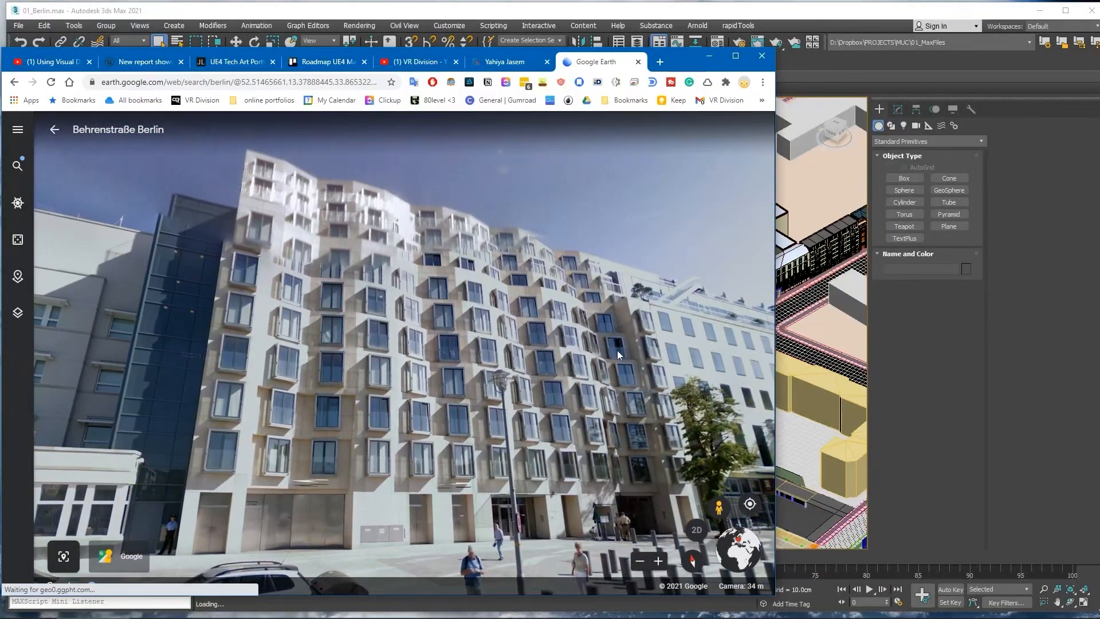
- Look around a Behrenstraße building facade at street level in Google Earth
drag(618, 354, 501, 308)
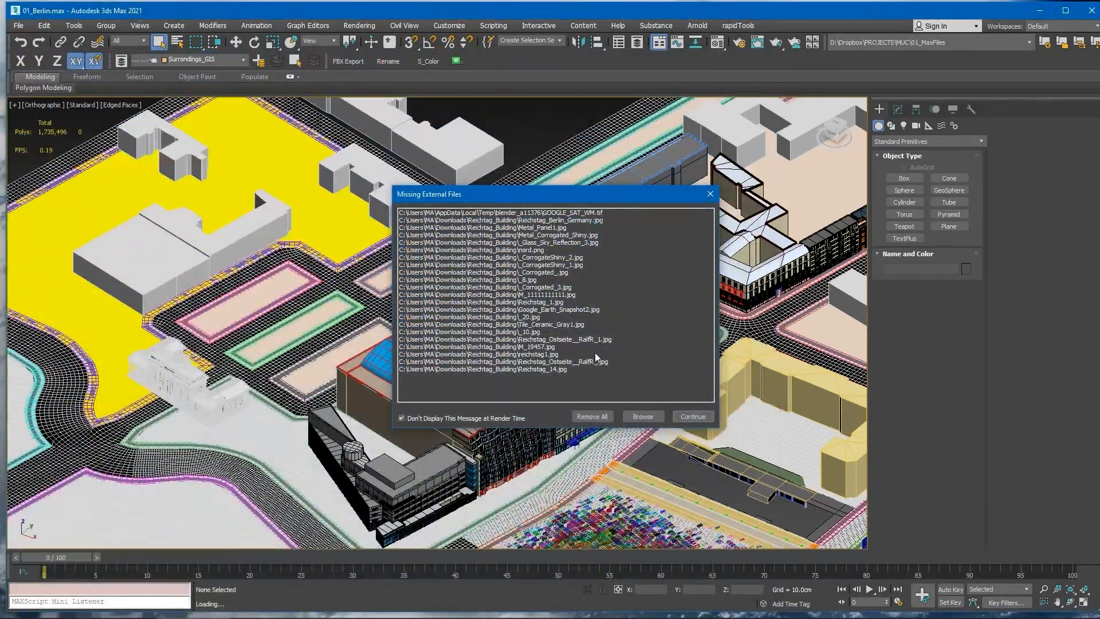
- Continue past the Missing External Files warning for the Berlin scene
click(691, 416)
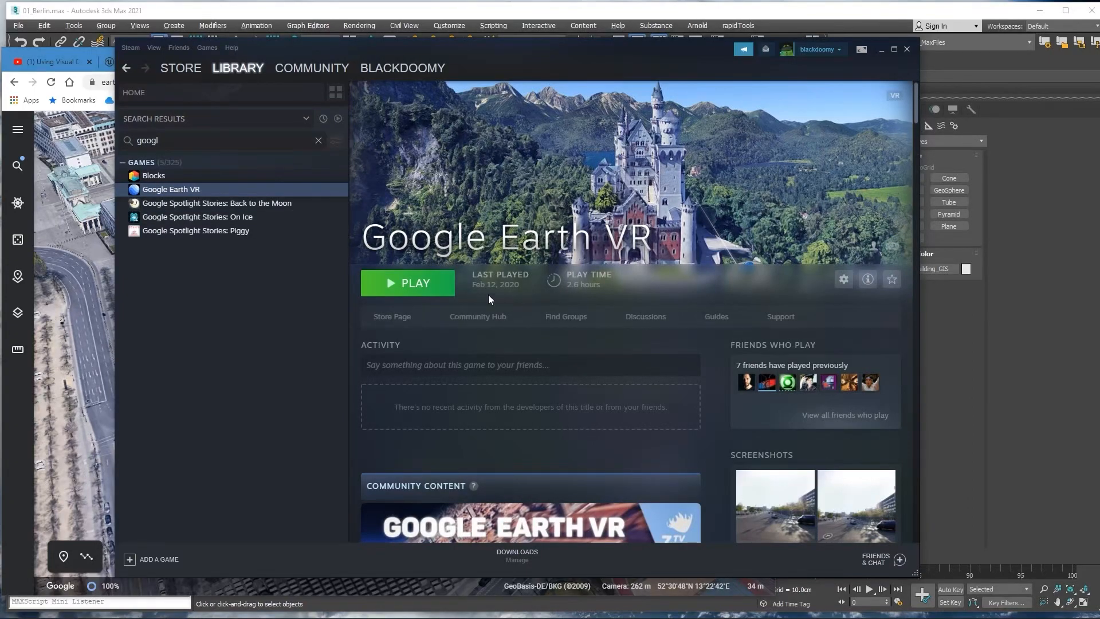
- Scroll the Steam library toward Google Earth VR
scroll(down, 3)
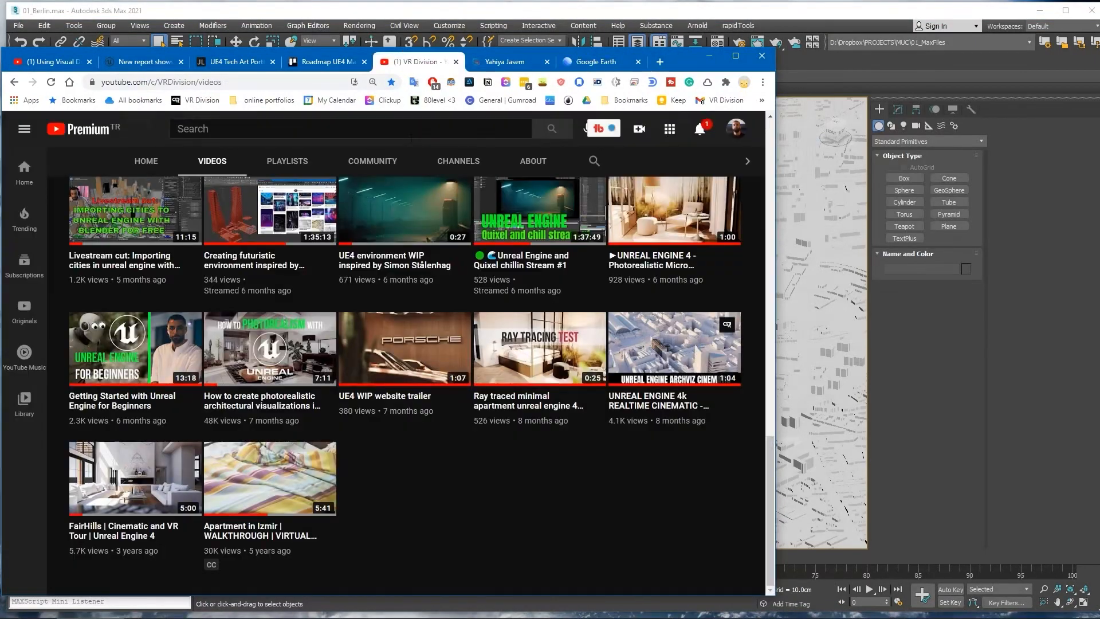
- Scroll down the channel's videos to the Class #1 workshop episodes
scroll(down, 3)
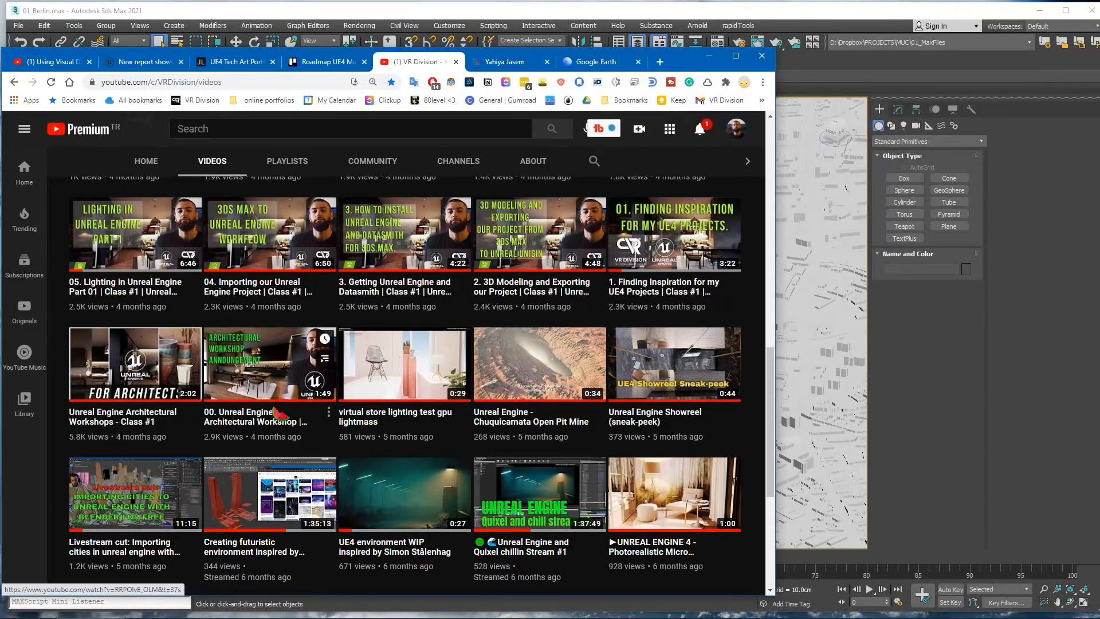
scroll(down, 3)
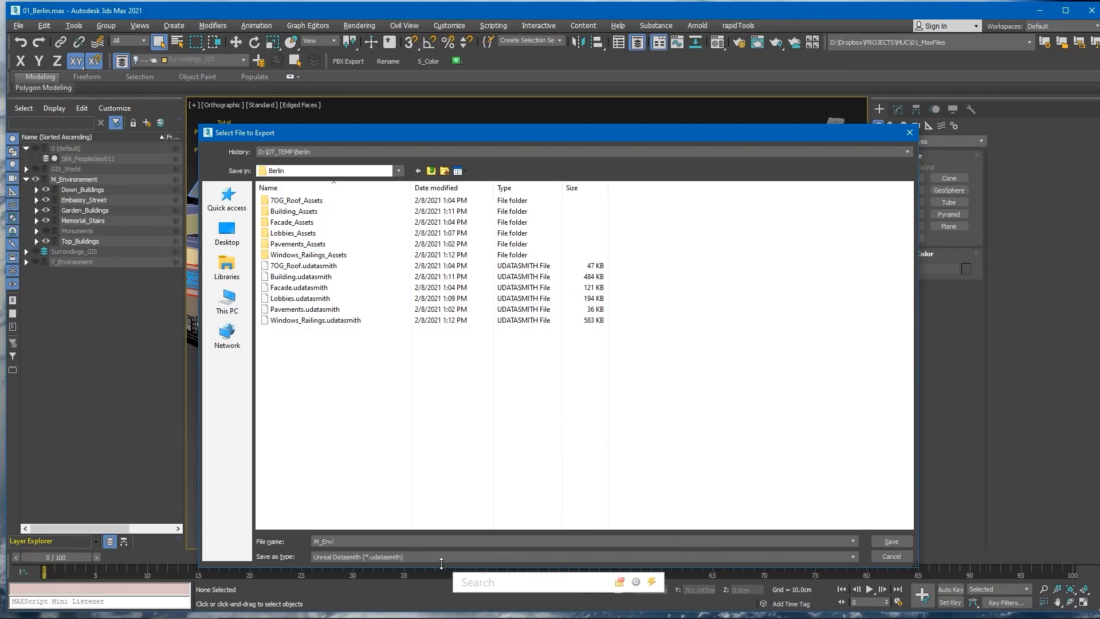
- Save the M_Env Datasmith export with Visible Objects and Current Frame Only
click(890, 541)
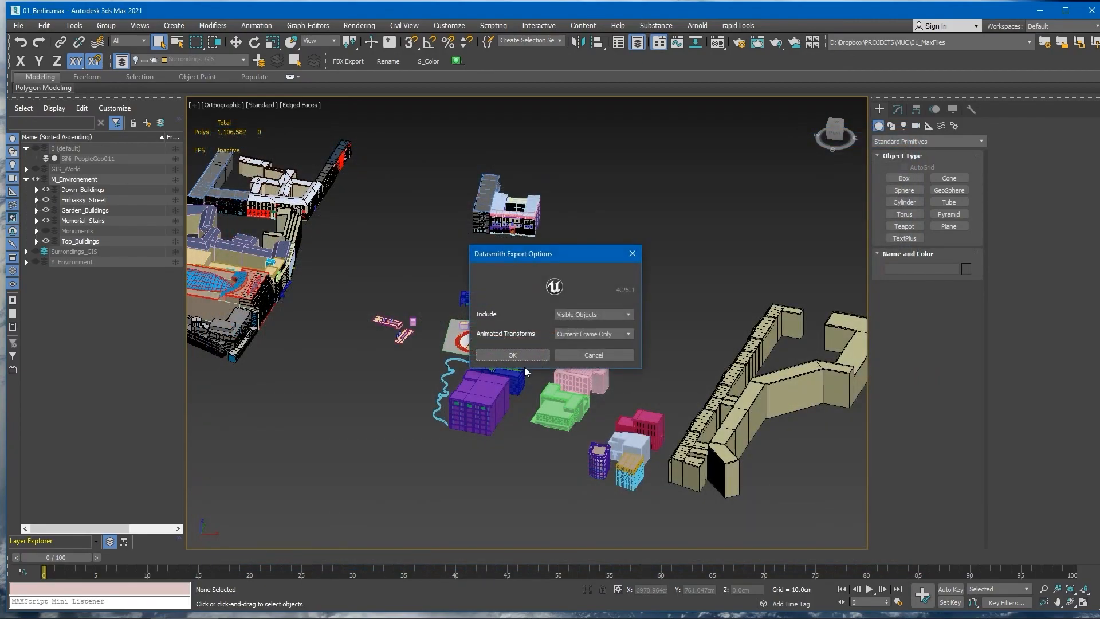
click(512, 354)
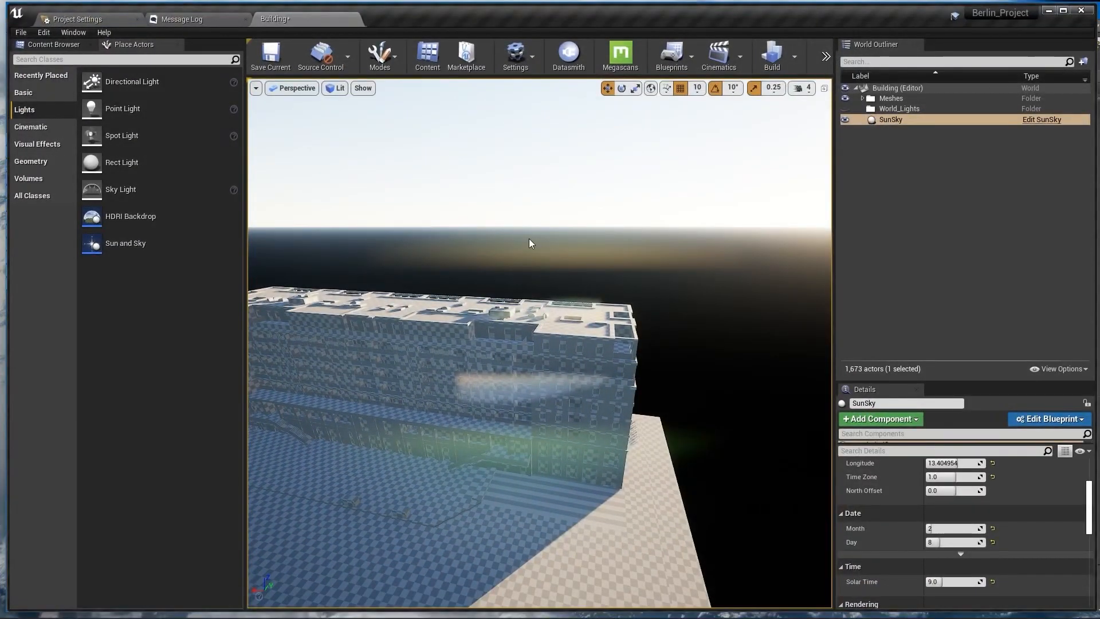
- Create a new level M_Env in the Berlin Maps folder and open it
click(52, 45)
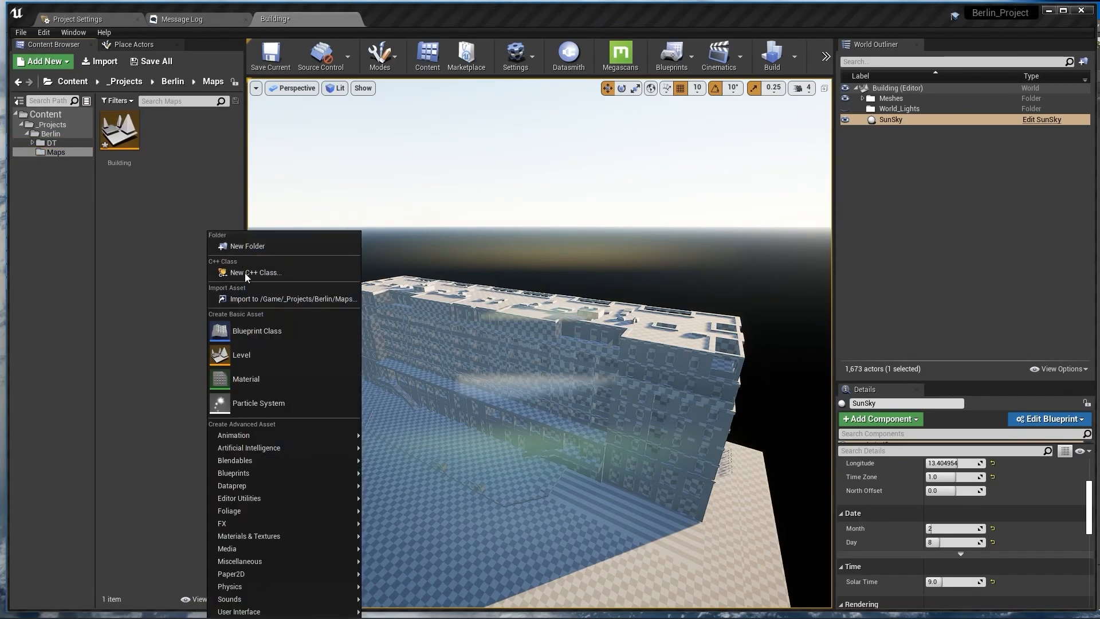
click(245, 379)
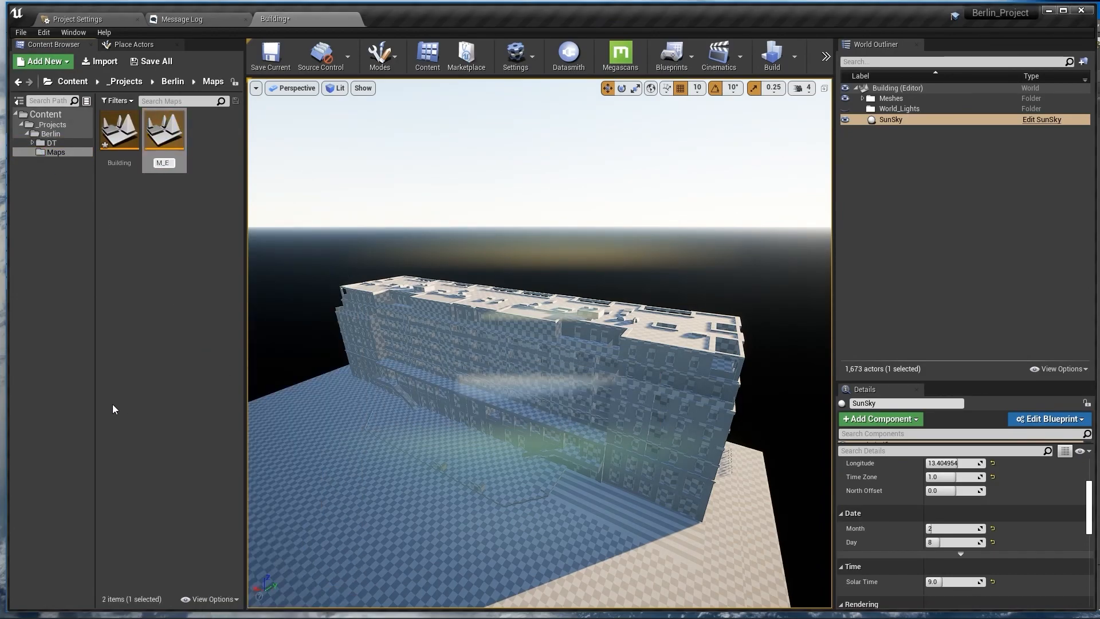
mouse_move(164, 132)
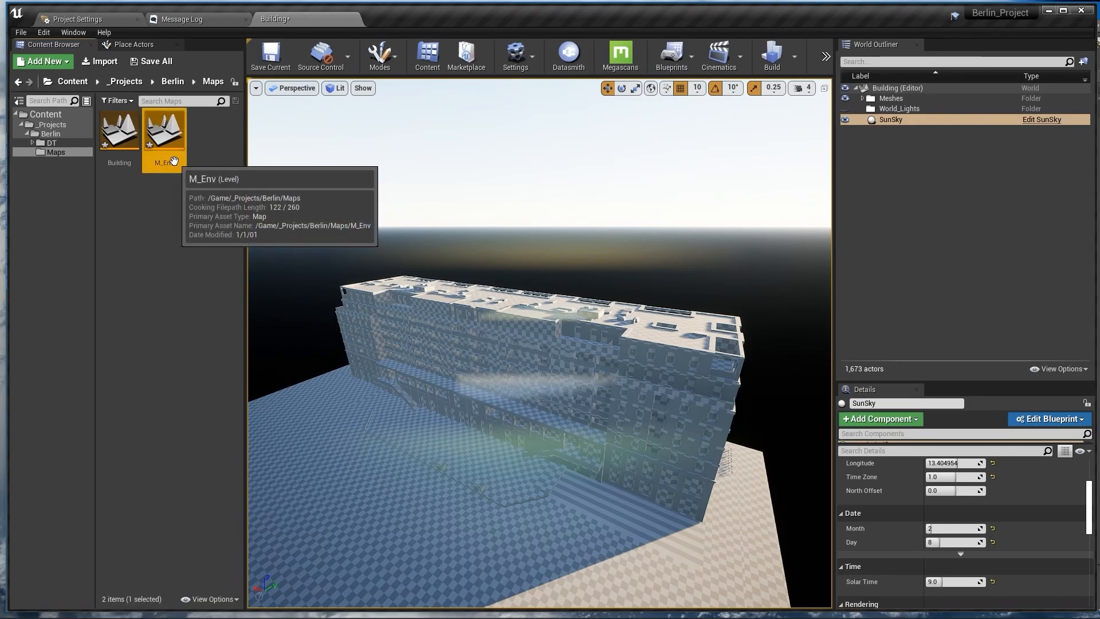
double_click(163, 129)
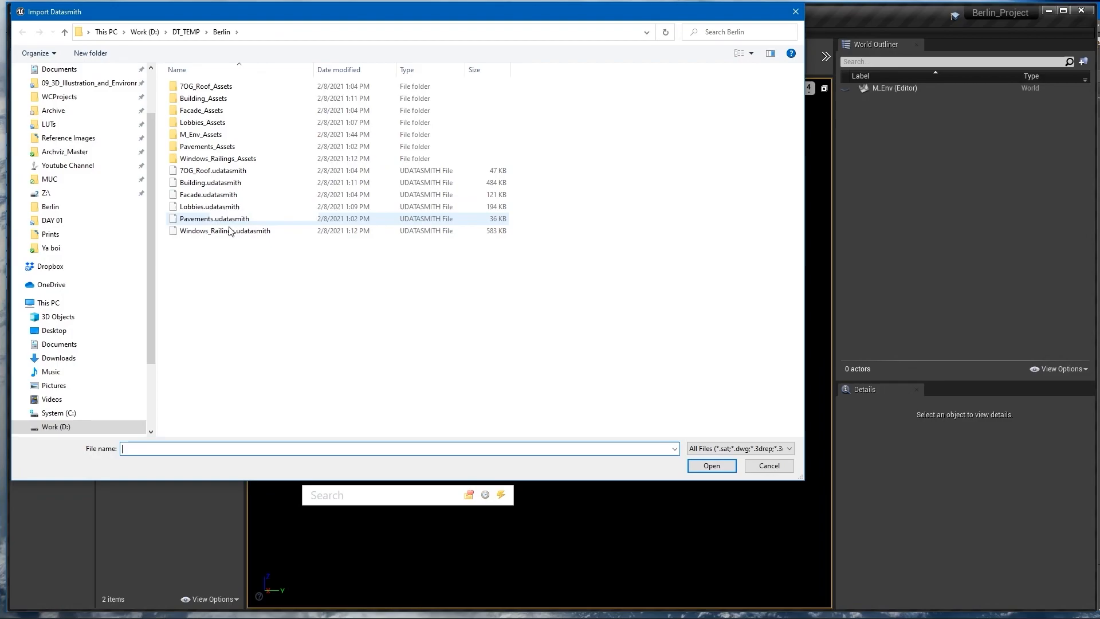
- Import M_Env.udatasmith into the level and show the building footprints in Unlit view mode
click(210, 218)
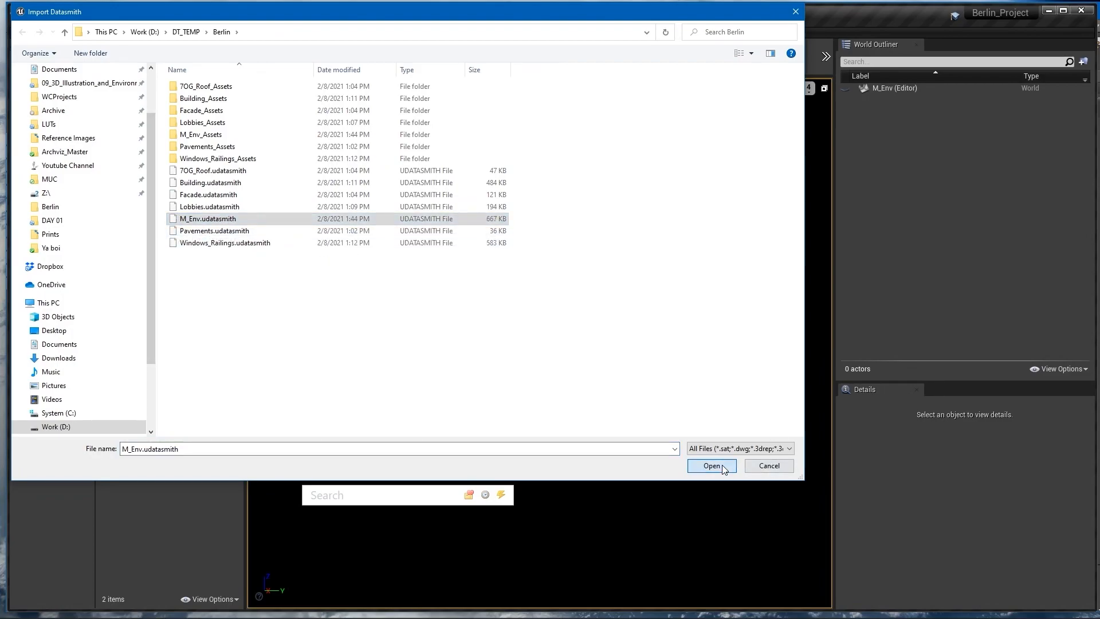
click(710, 465)
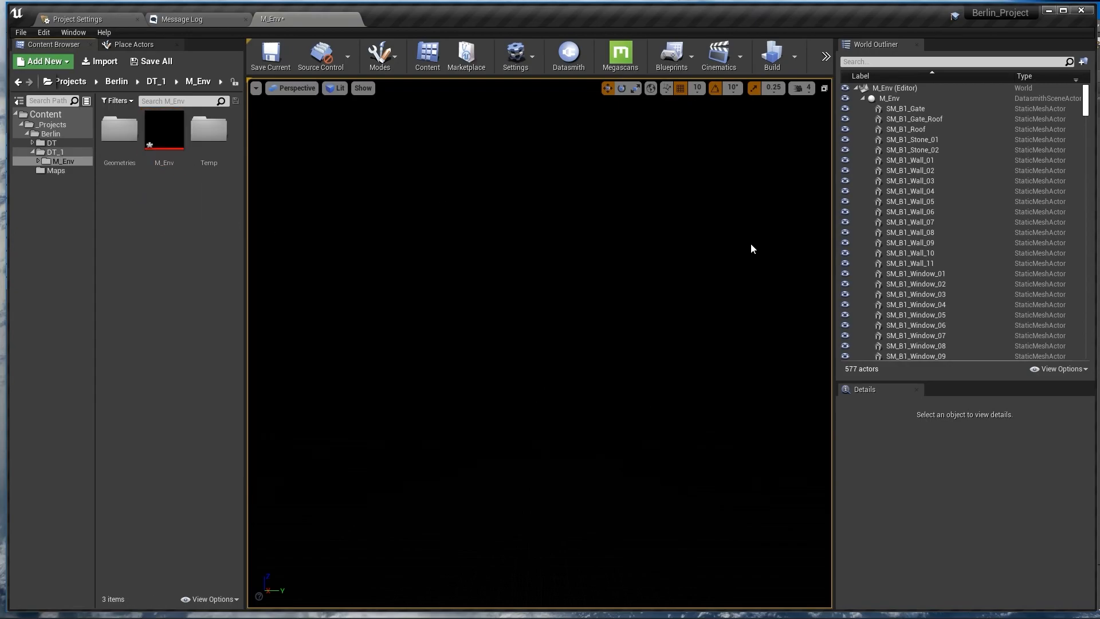
click(339, 88)
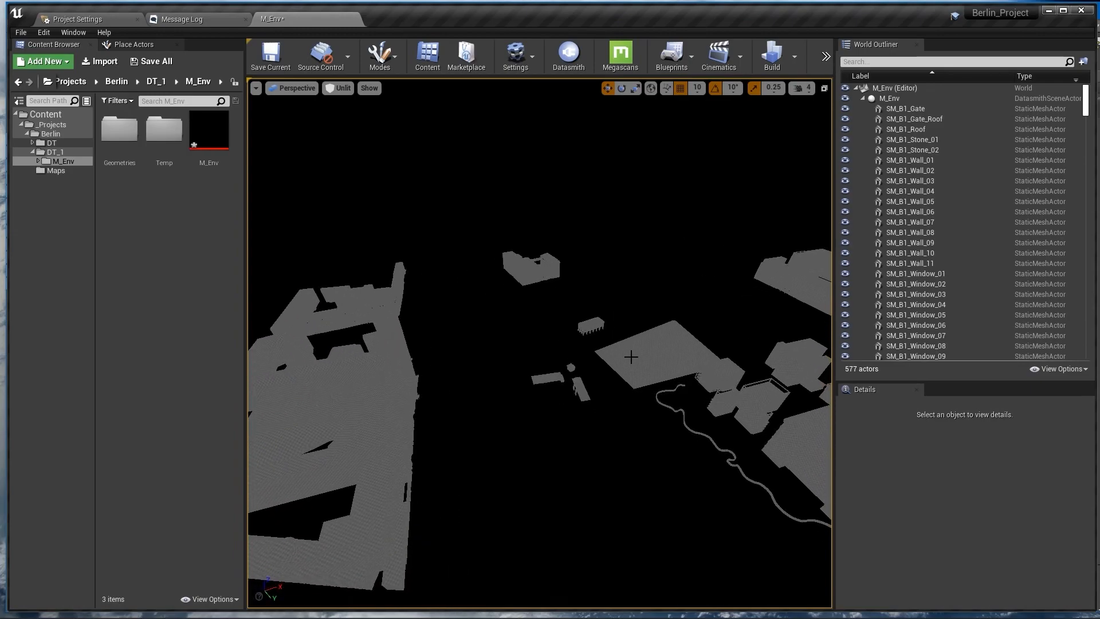
click(55, 170)
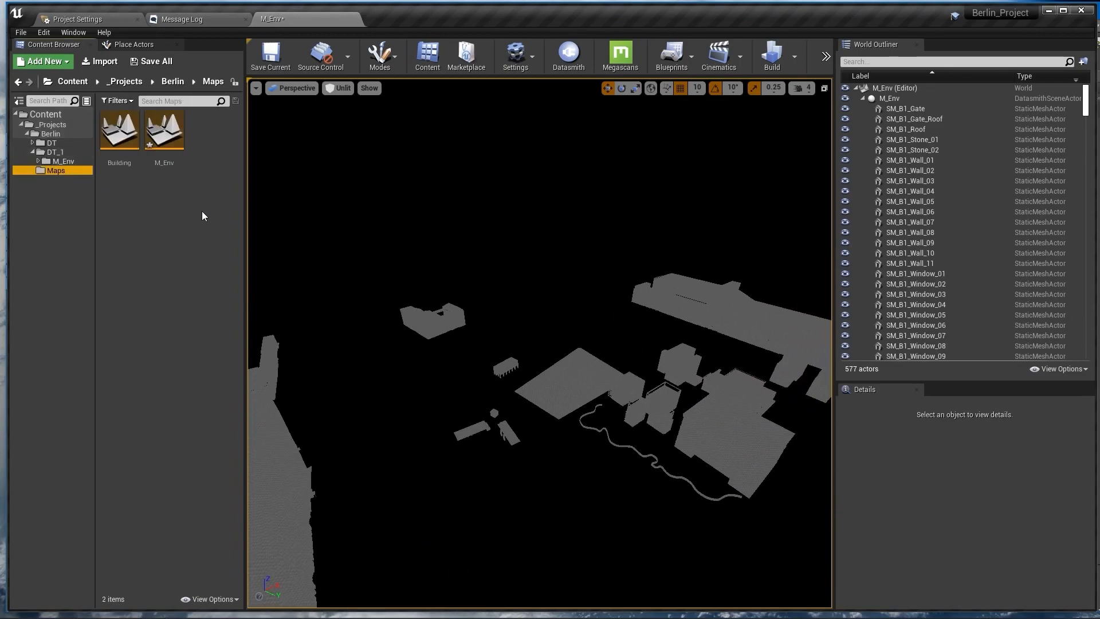
- Open the Building level and remove the M_Env sublevel from its Levels list
double_click(118, 129)
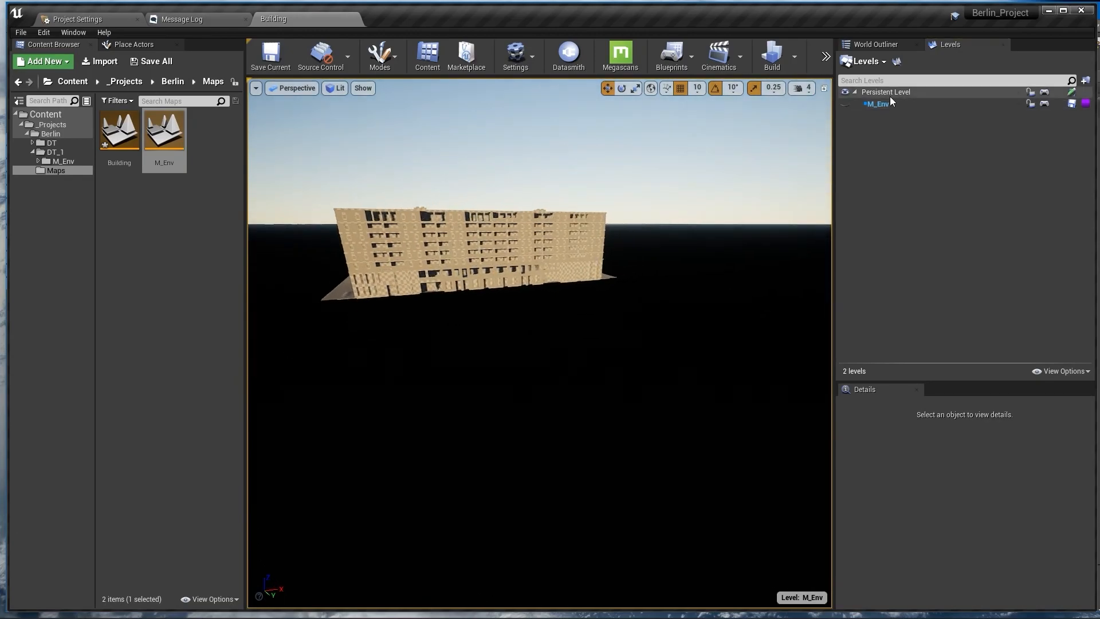
right_click(877, 105)
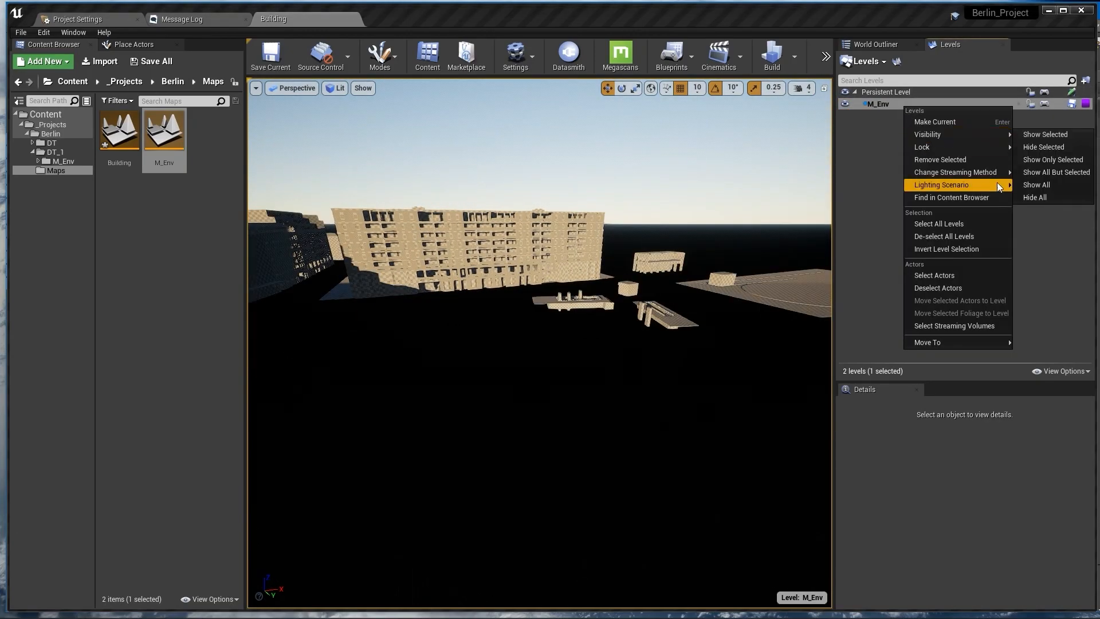
click(940, 159)
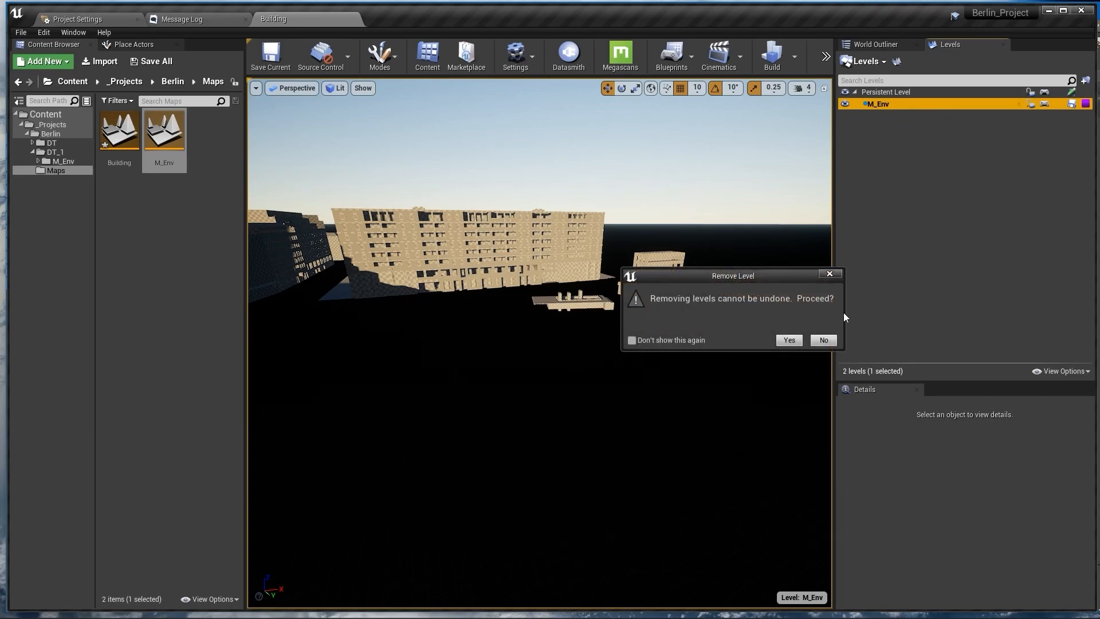
click(787, 339)
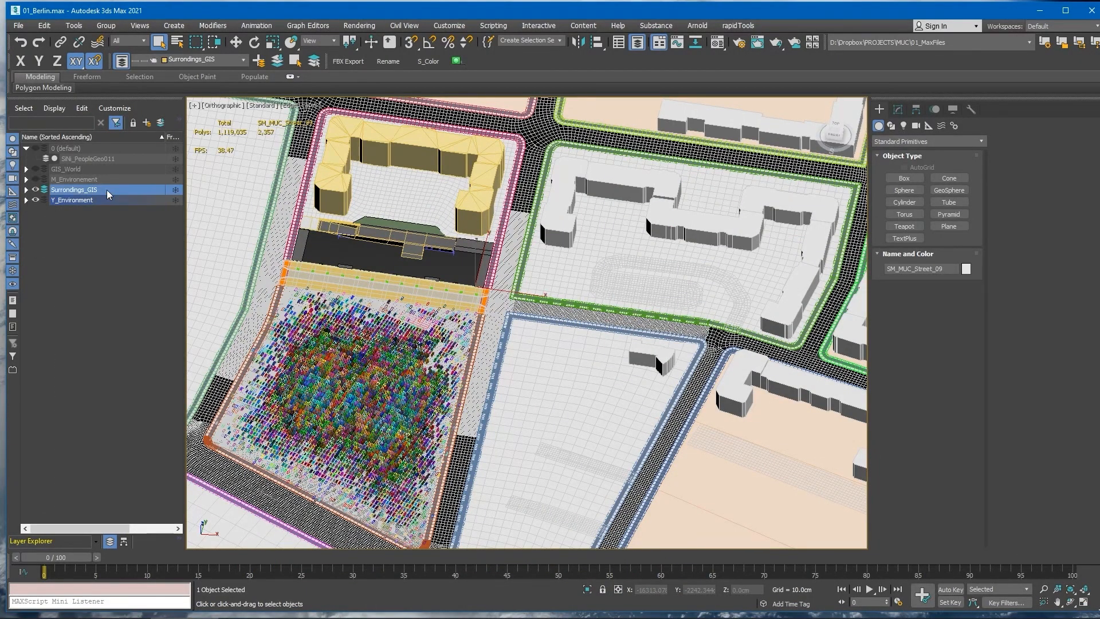
- Select all 56 GIS element objects on the Surroundings_GIS layer in 3ds Max
click(26, 189)
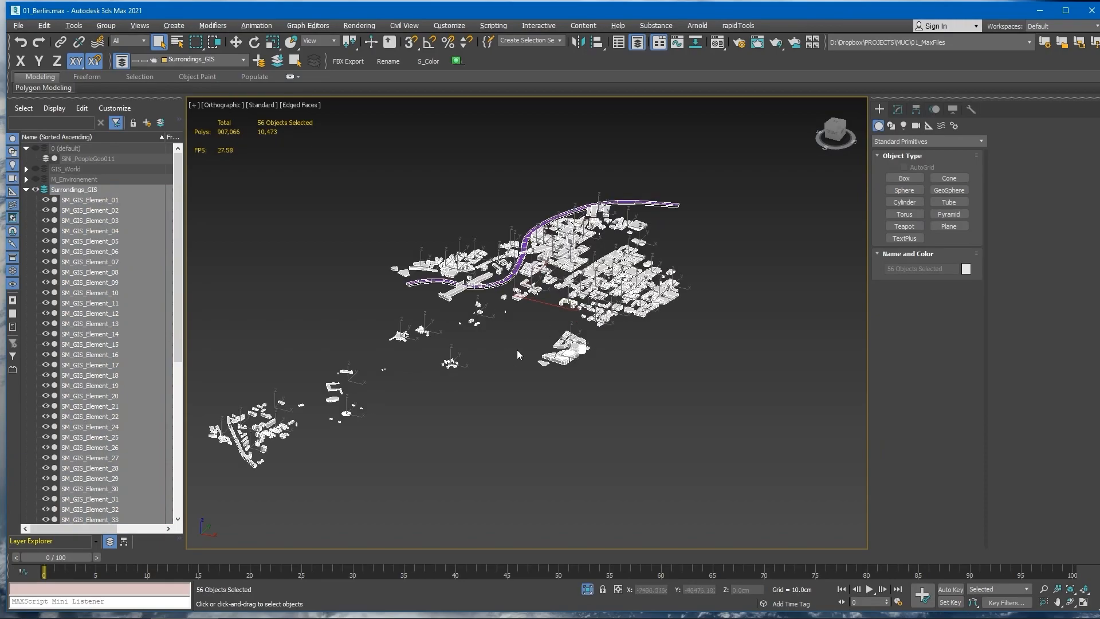
click(348, 61)
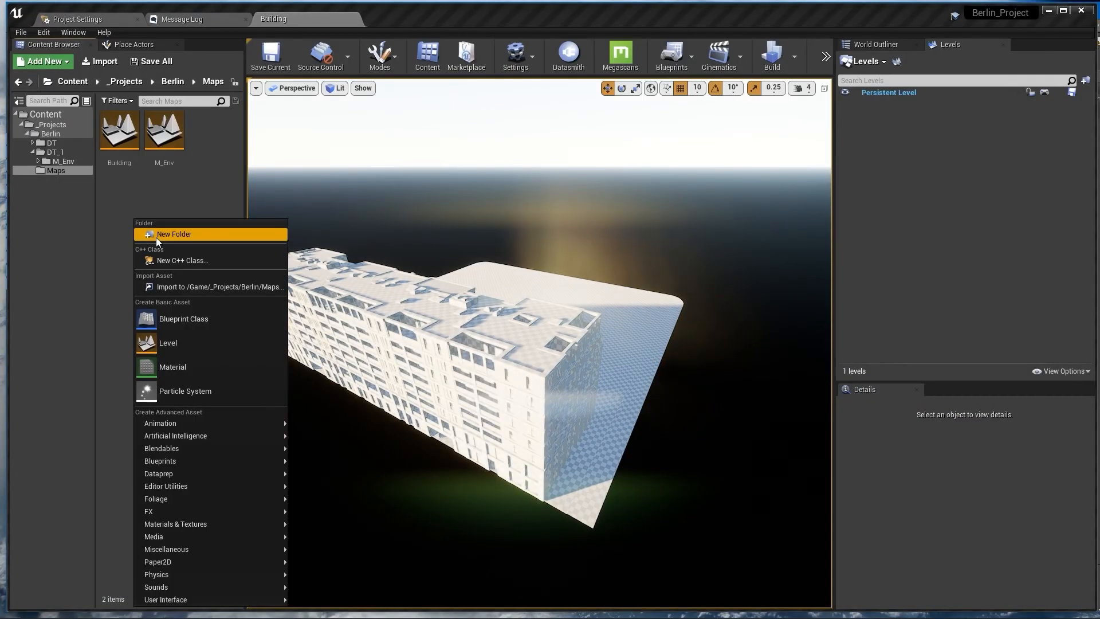
- Create a new level named GIS_Temp in Maps and open it
click(167, 342)
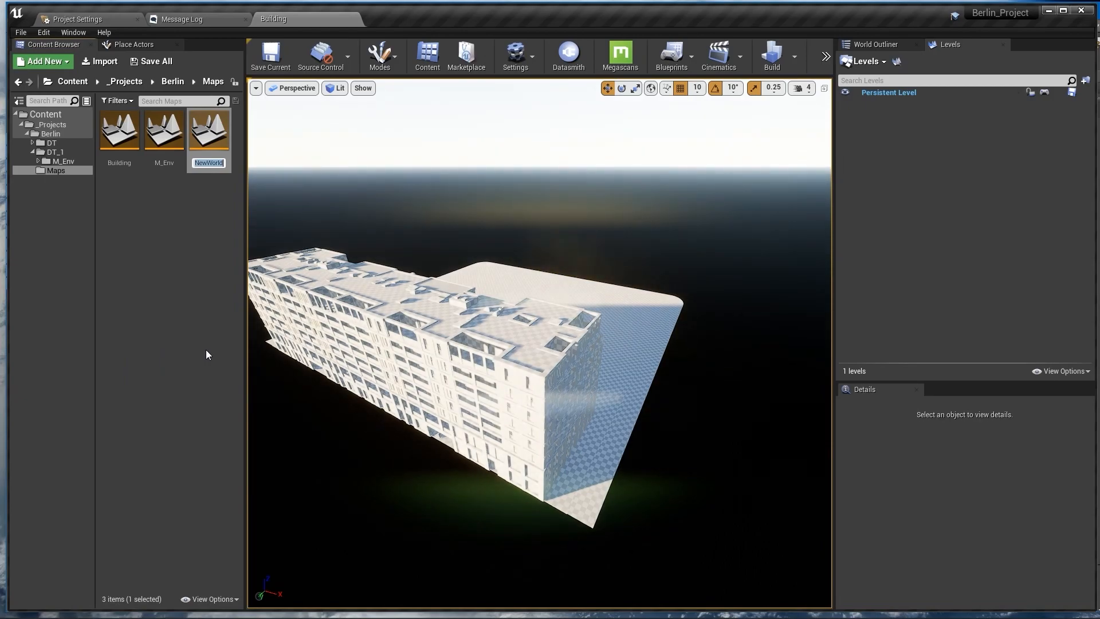
text(GIS_Temp)
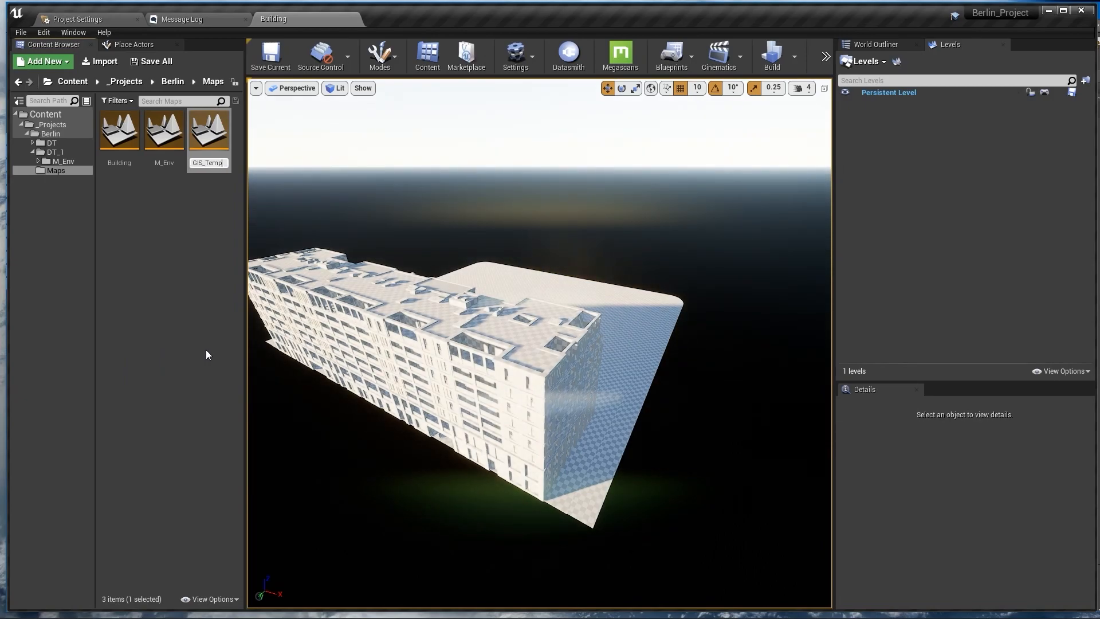
double_click(163, 129)
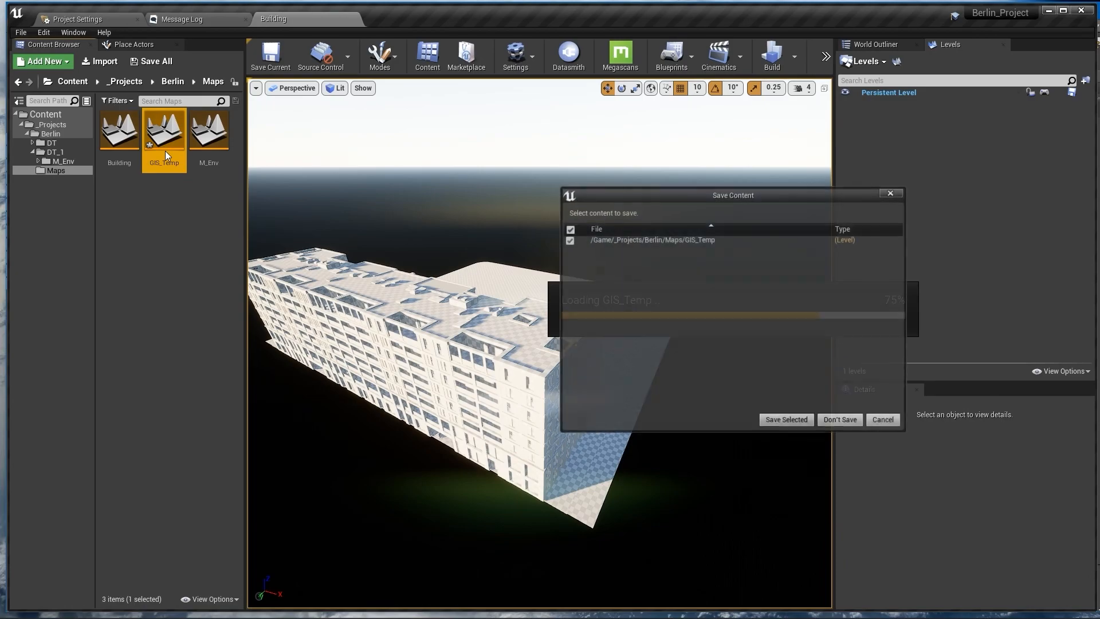
- Import GIS_Temp.udatasmith into the DT_1 folder, then switch applications
click(838, 420)
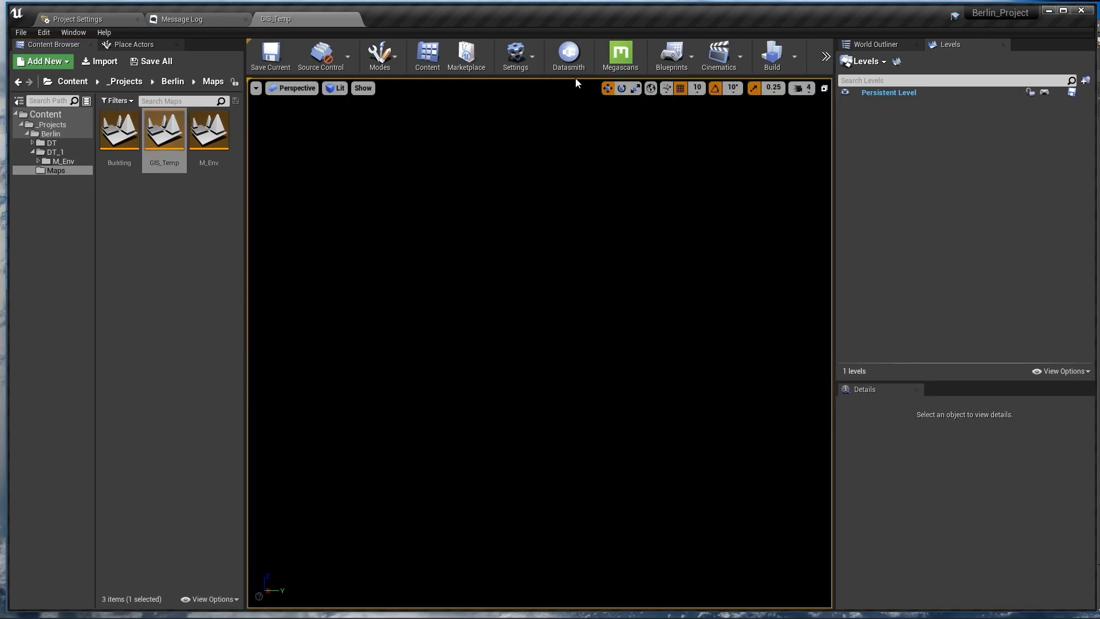
click(568, 56)
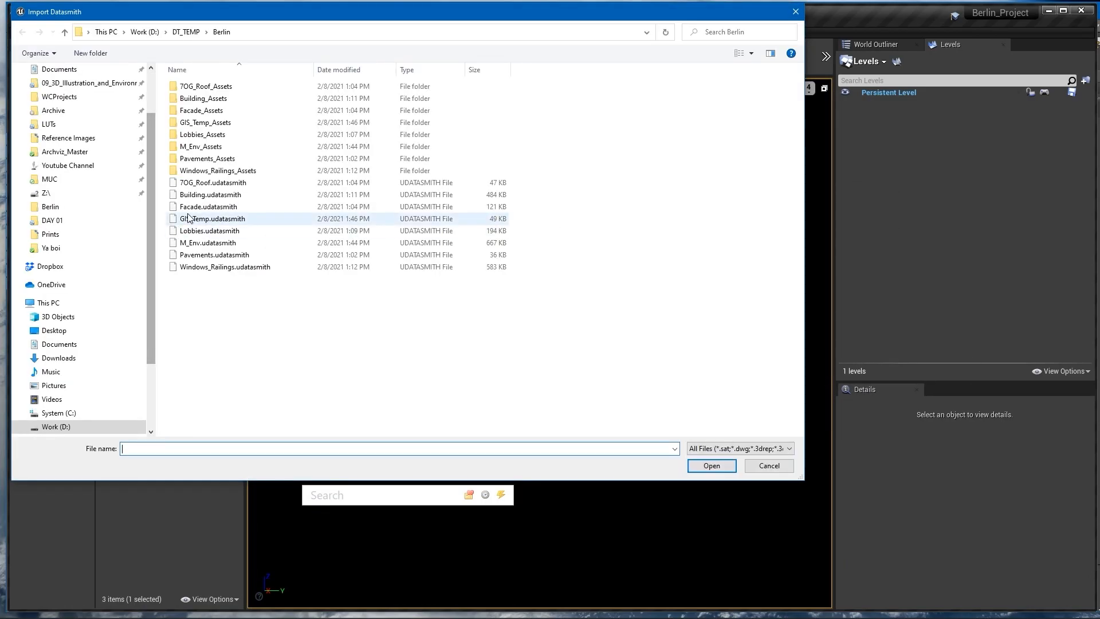
click(710, 465)
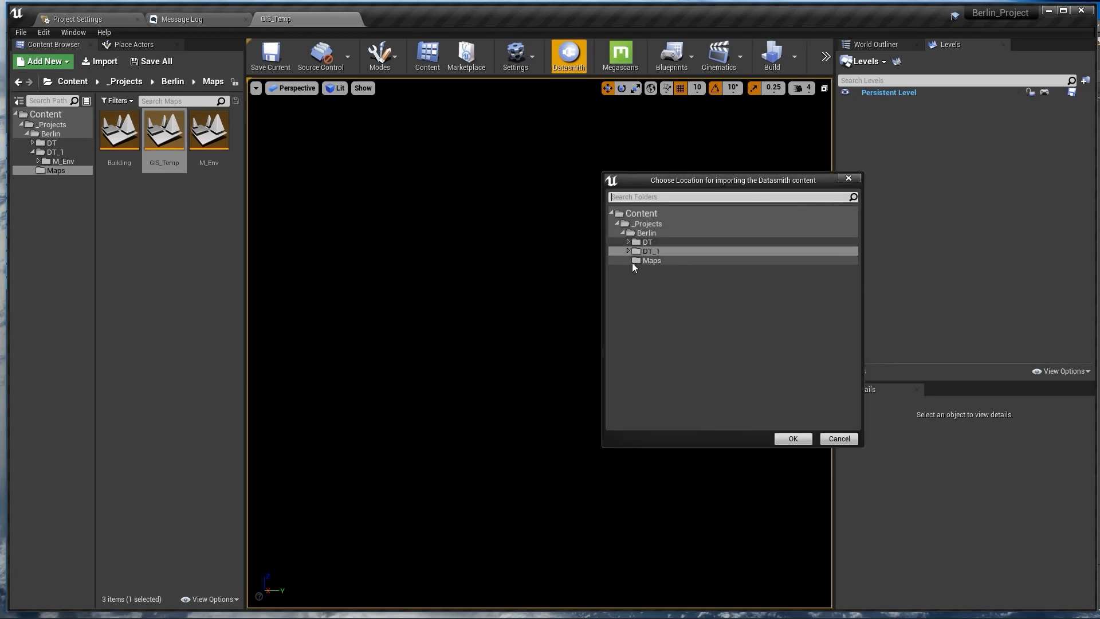
click(791, 439)
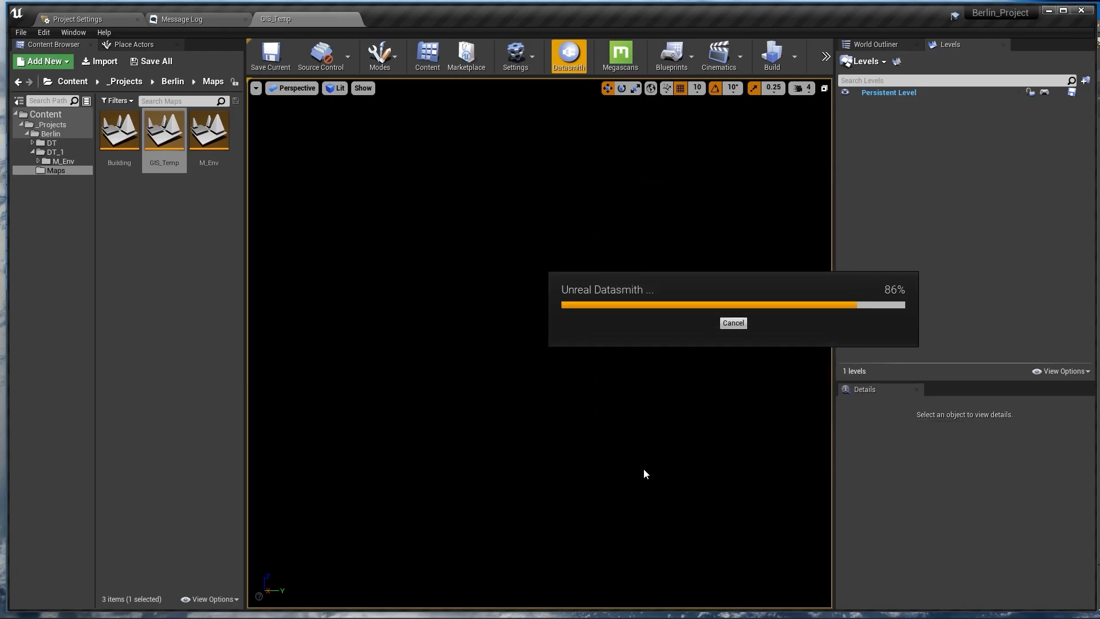
key(alt+tab)
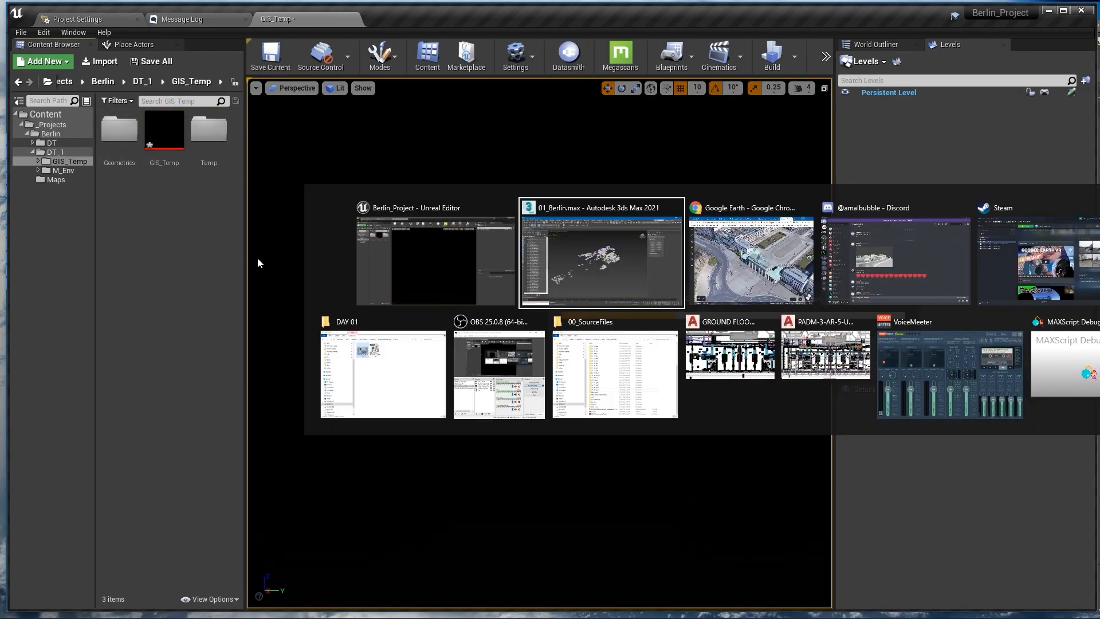
- In 3ds Max, isolate the Y_Environment layer so it alone is visible for export
click(600, 254)
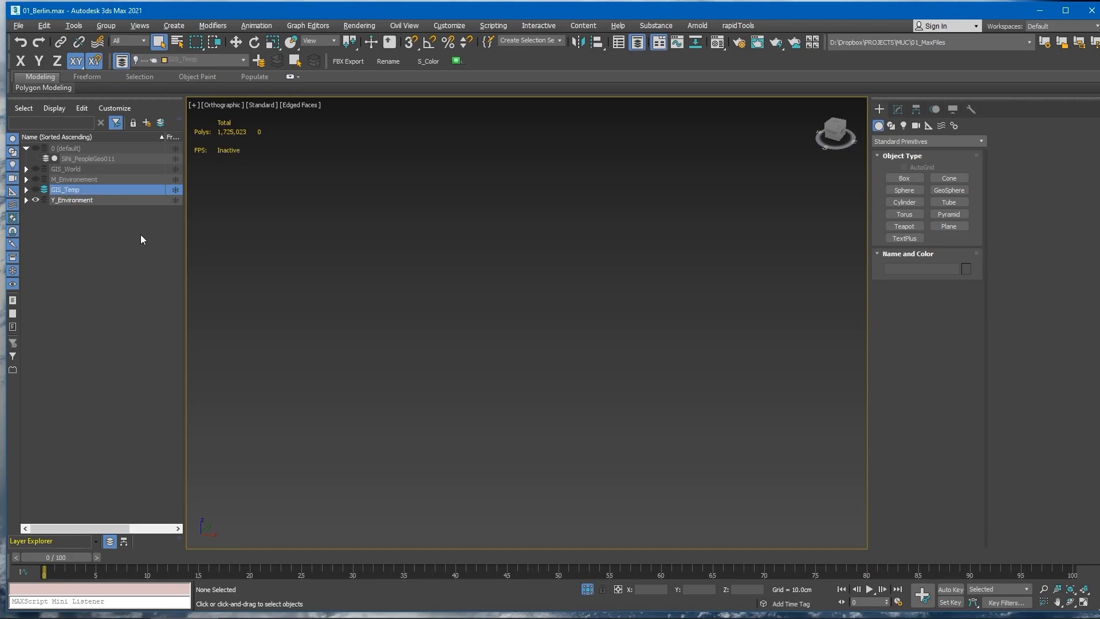
click(26, 200)
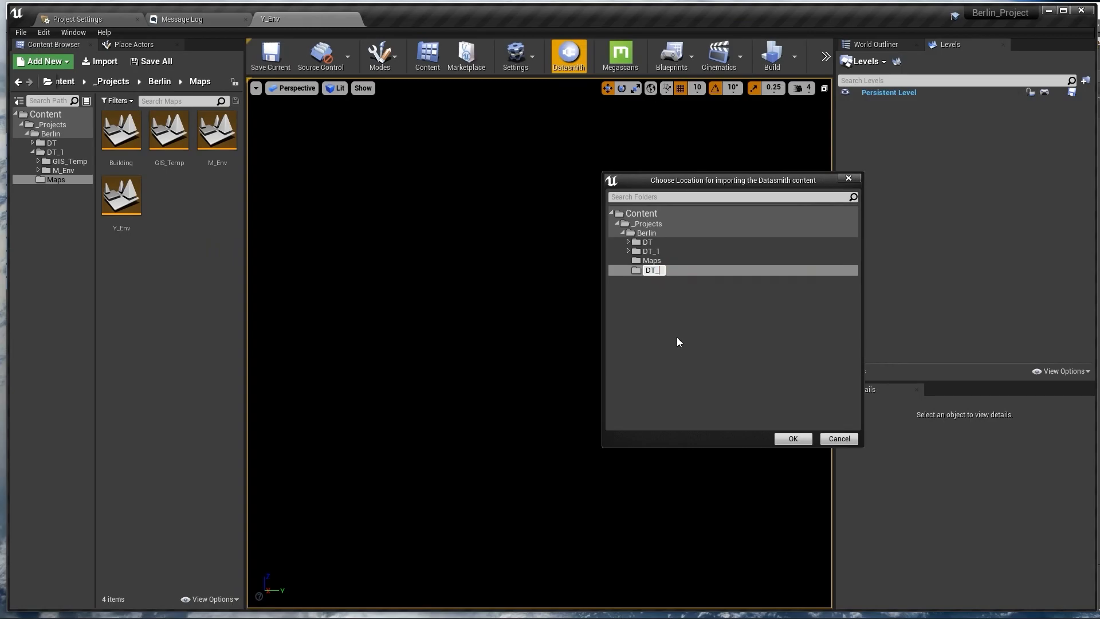
- Import the Y_Env Datasmith geometry into the new DT_Y folder
click(792, 439)
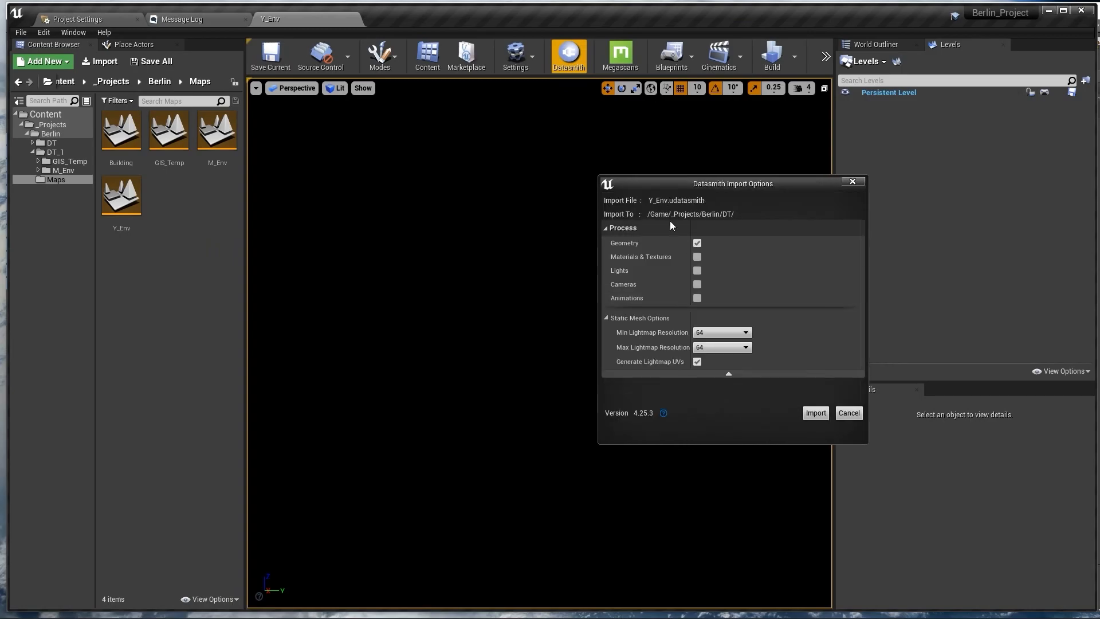
click(815, 413)
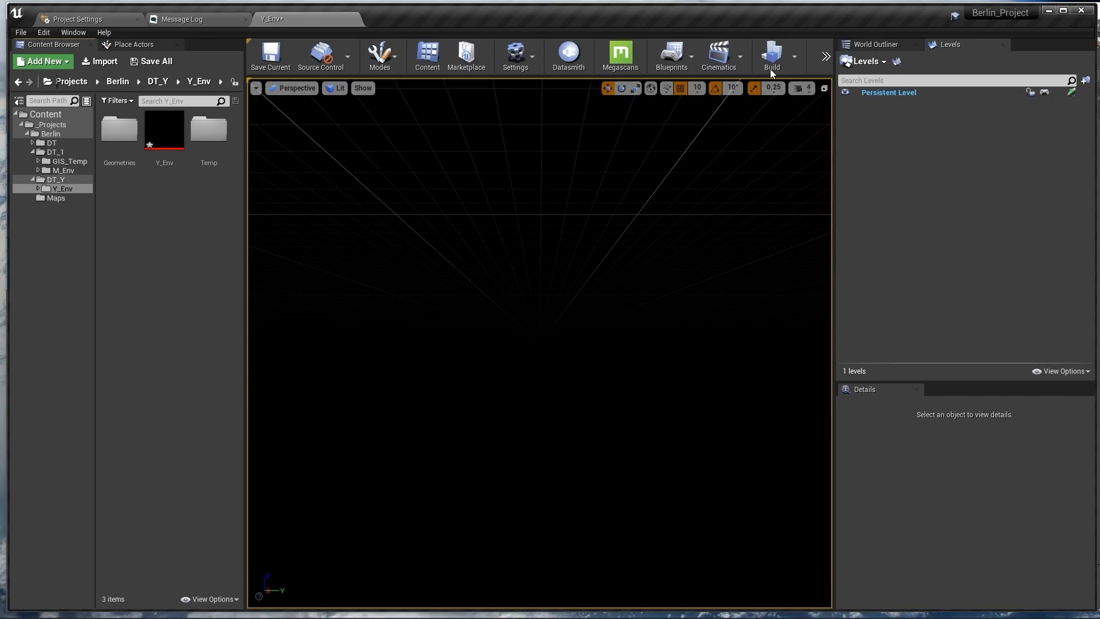
mouse_move(886, 76)
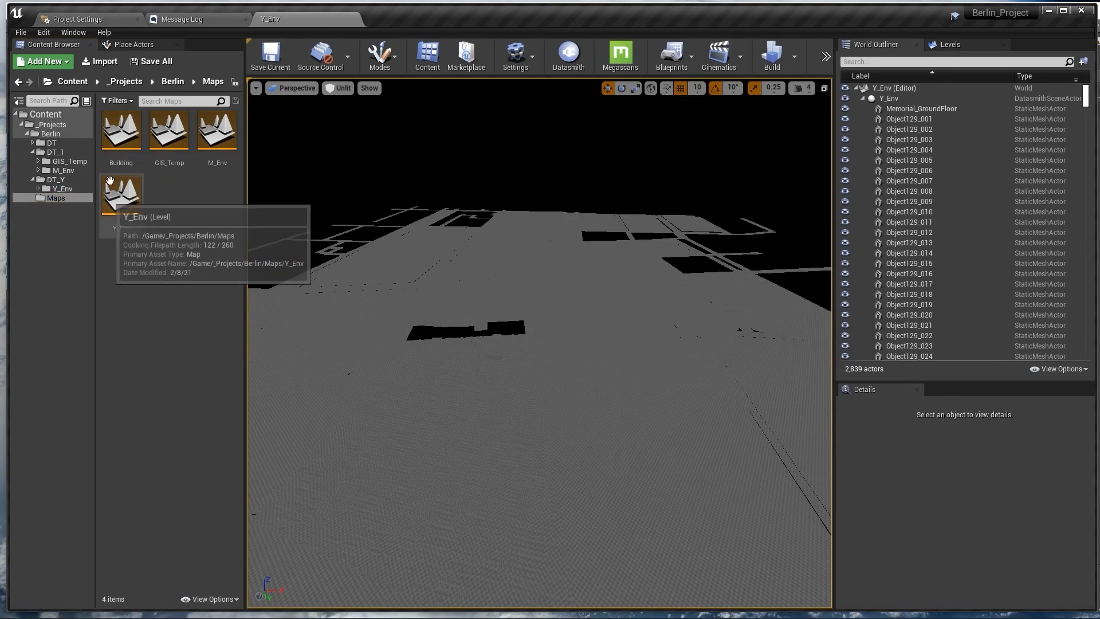
- Open the Building level and show the building-part subfolders inside the DT folder
double_click(121, 130)
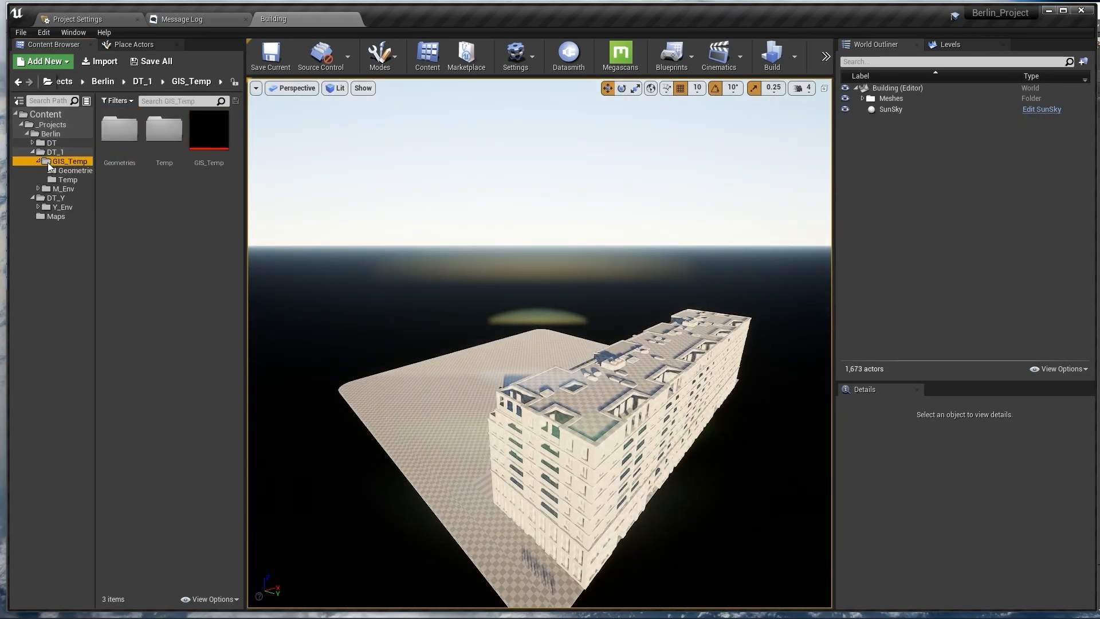
click(33, 143)
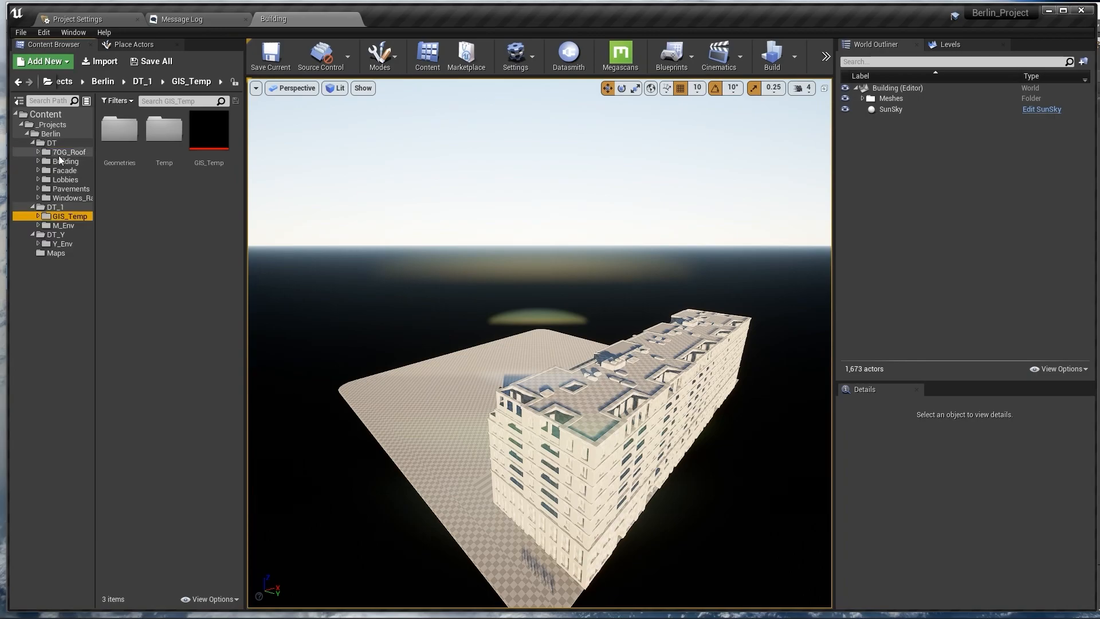
click(70, 152)
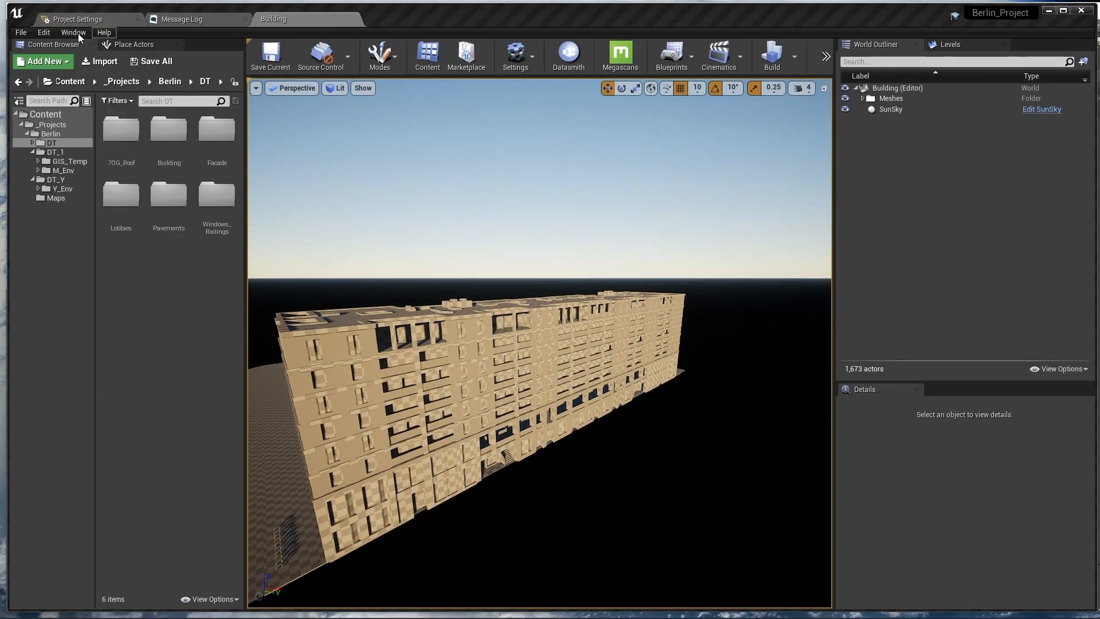
click(947, 45)
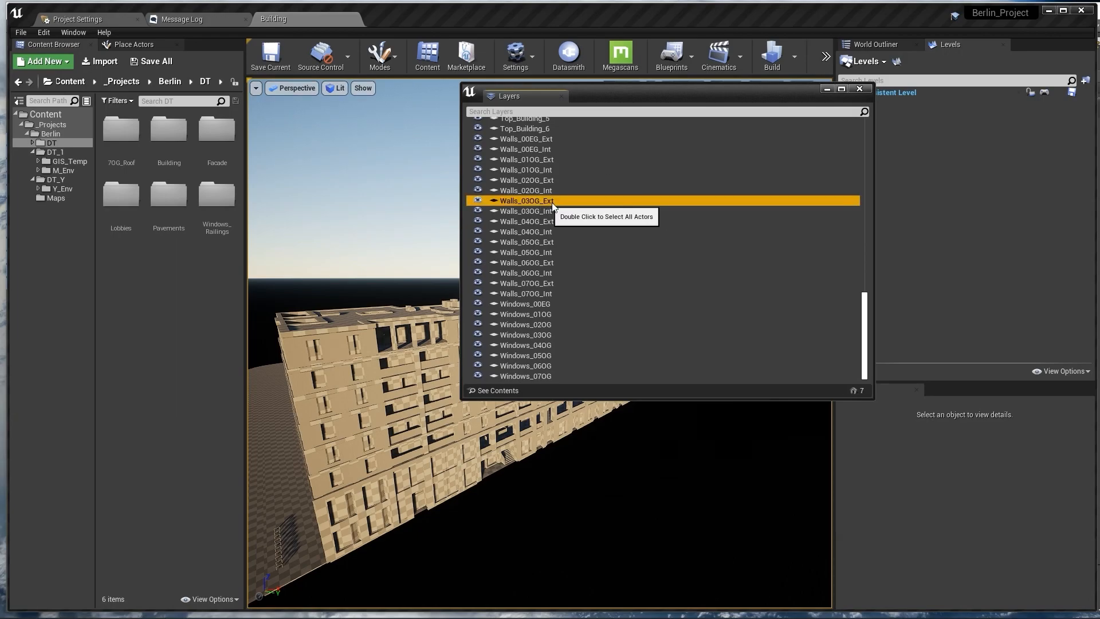
double_click(523, 200)
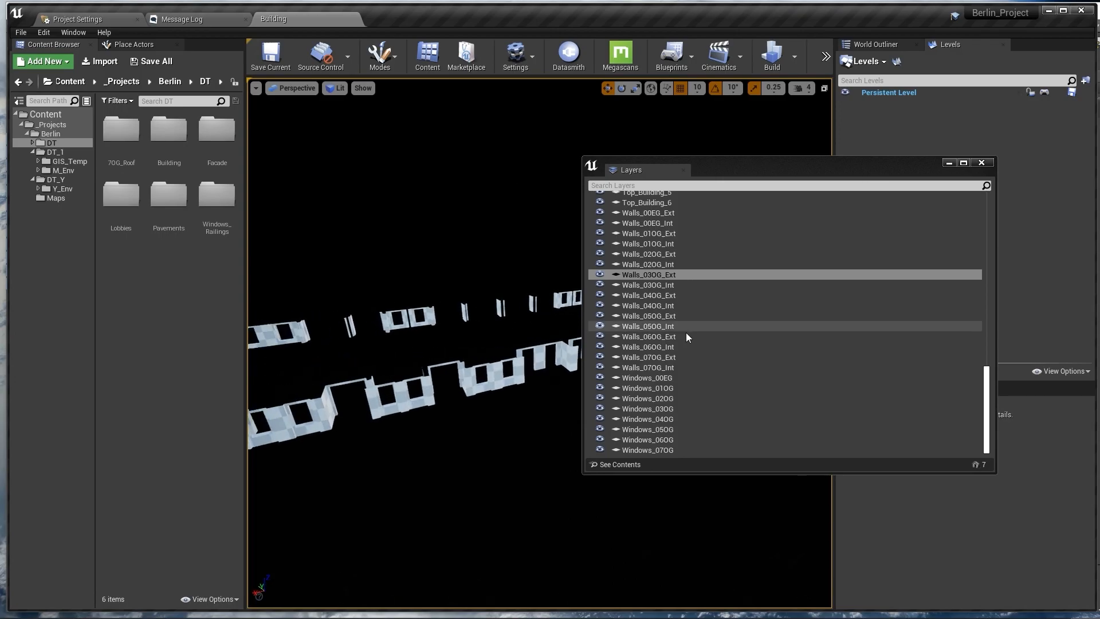
right_click(699, 280)
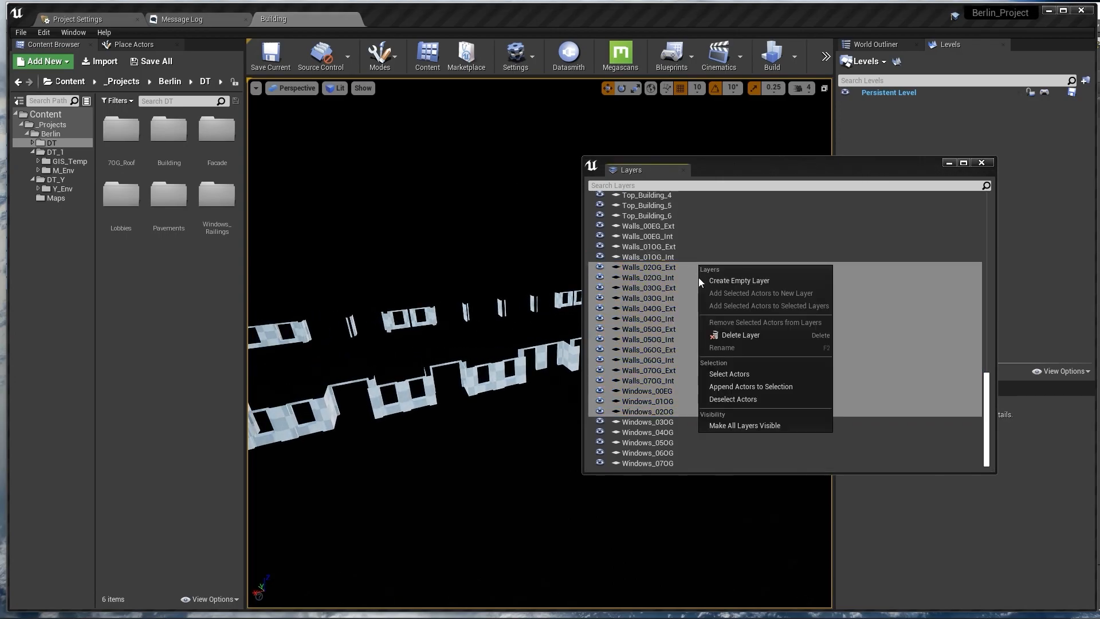
click(729, 374)
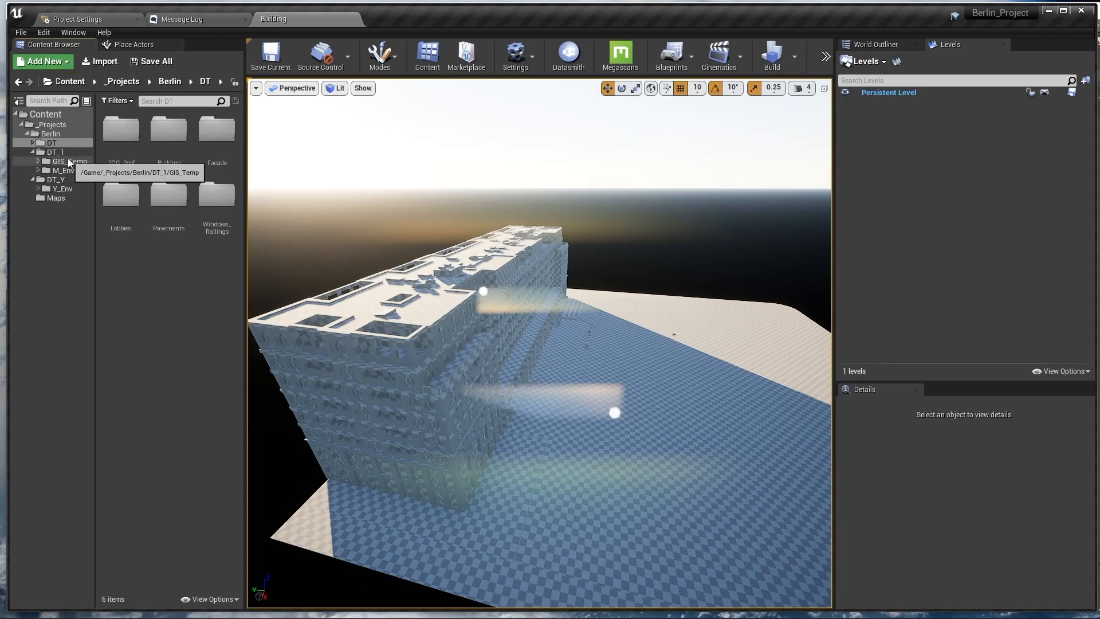
- Add GIS_Temp, M_Env and Y_Env from Maps as sublevels of Building and save all
click(52, 143)
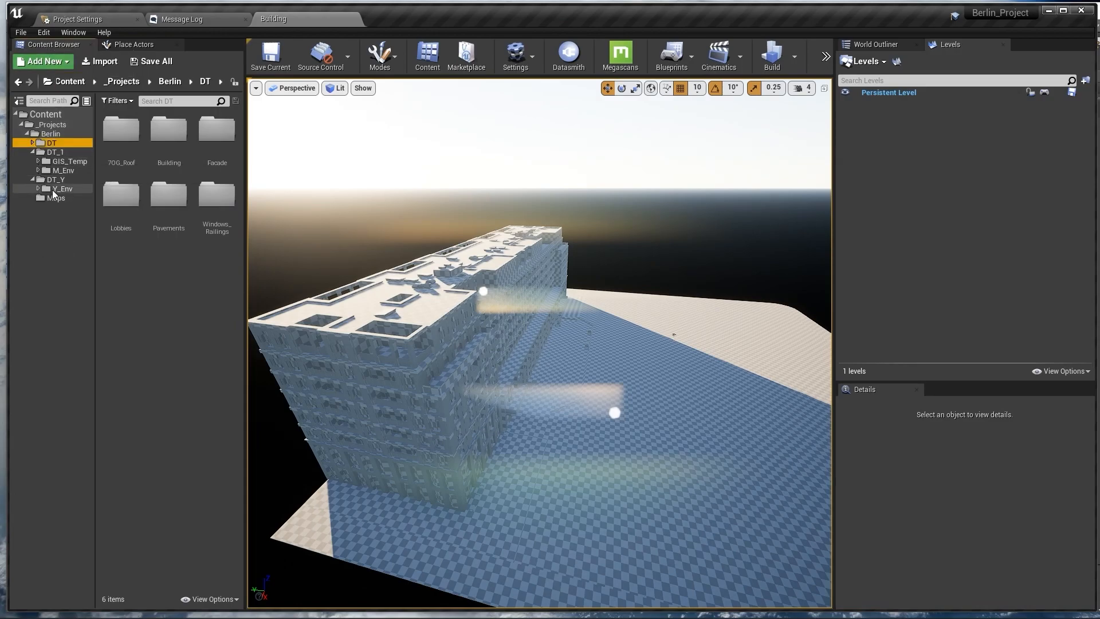
click(57, 198)
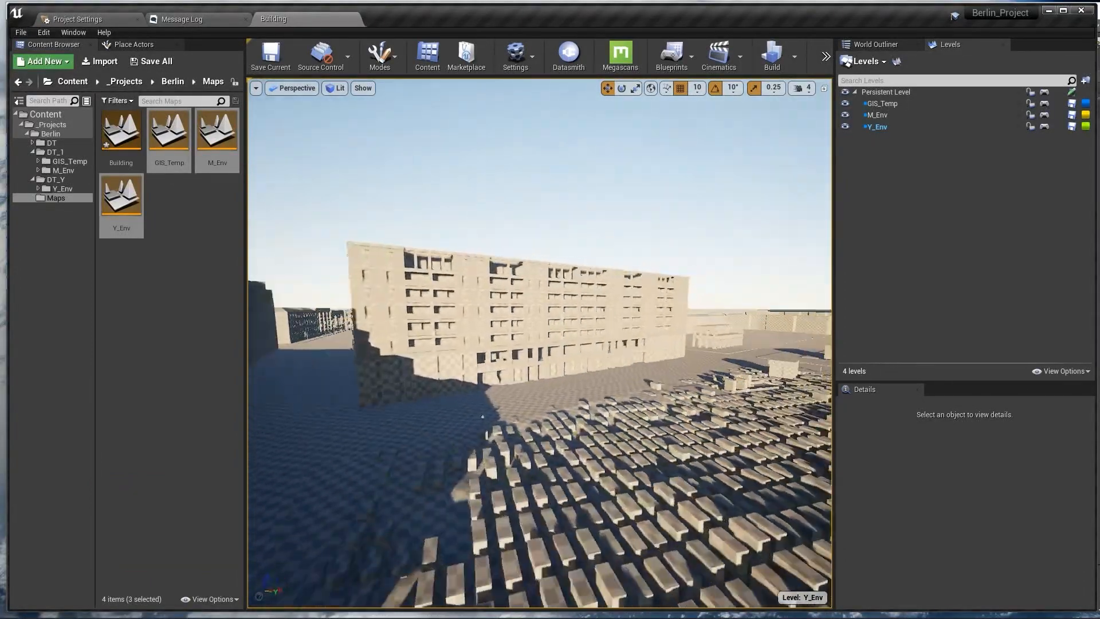
click(153, 61)
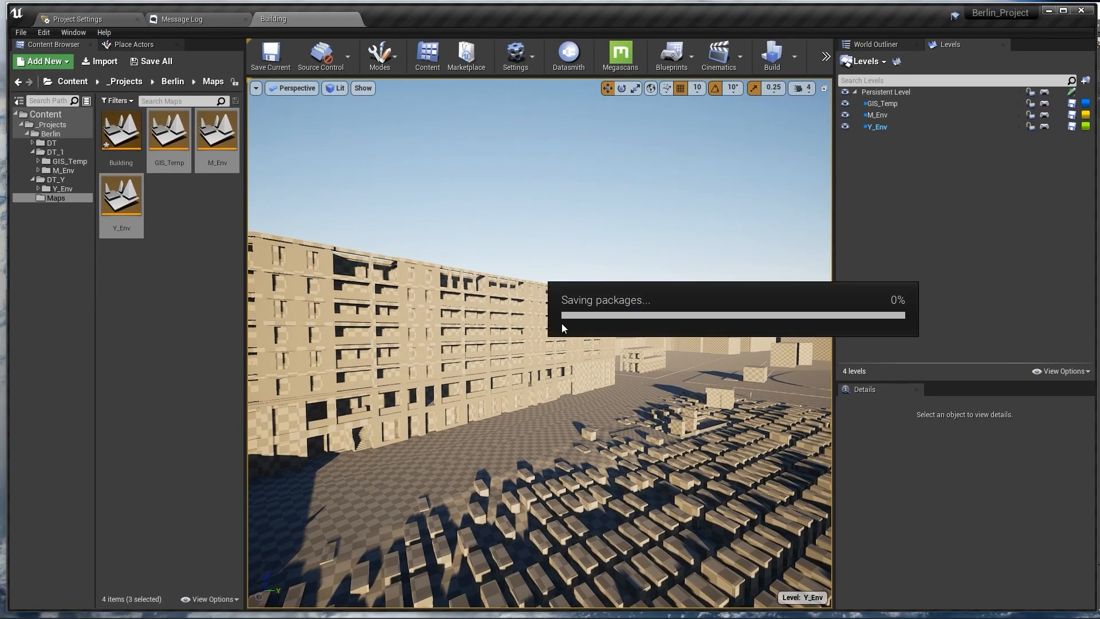